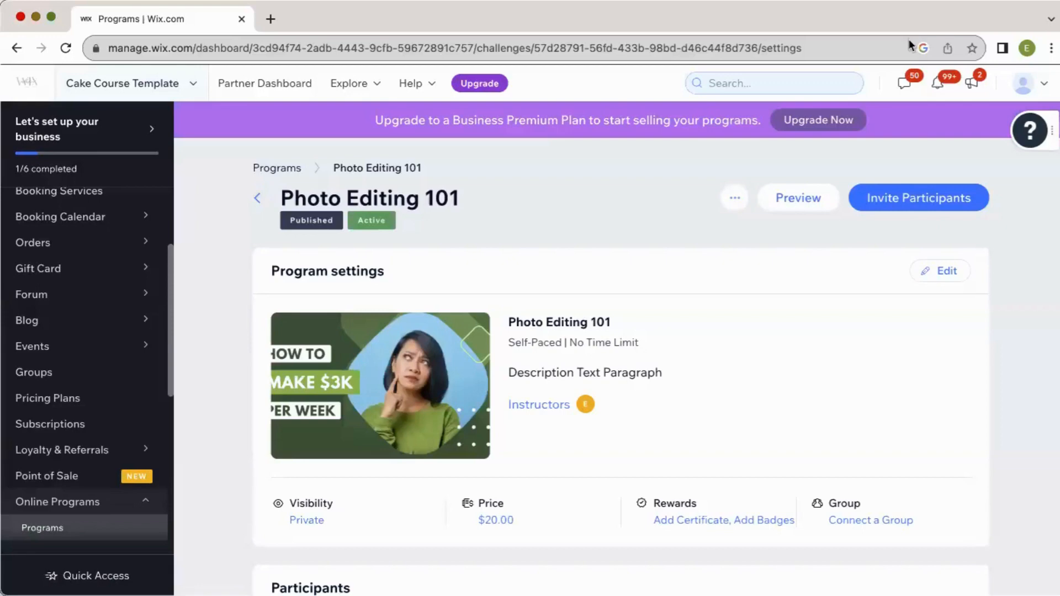
Create a new quiz named 'Quiz 1' assigned to the Introduction section
scroll("down", 3)
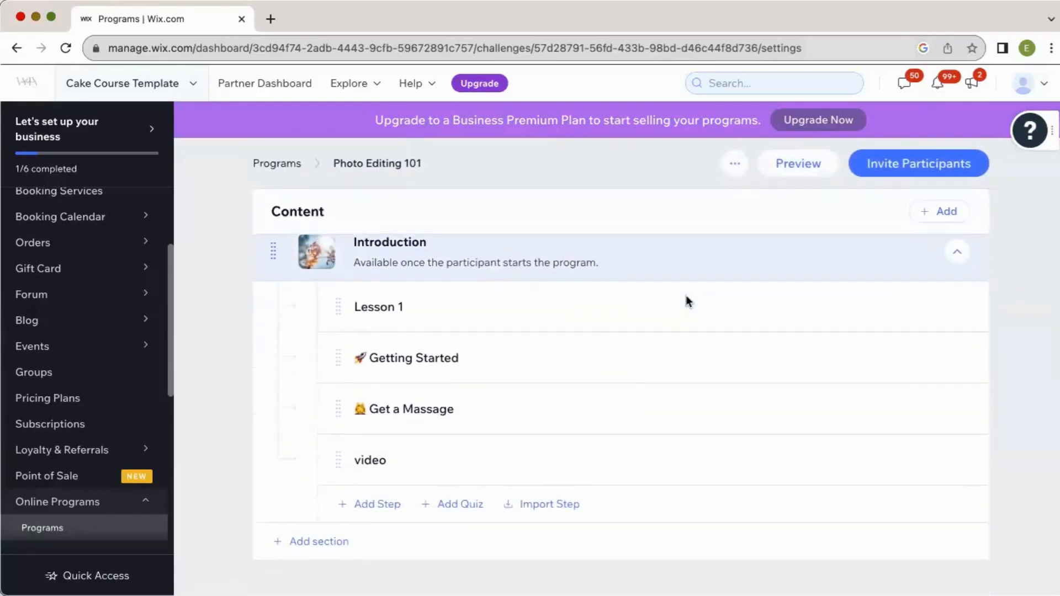
mouse_move(686, 302)
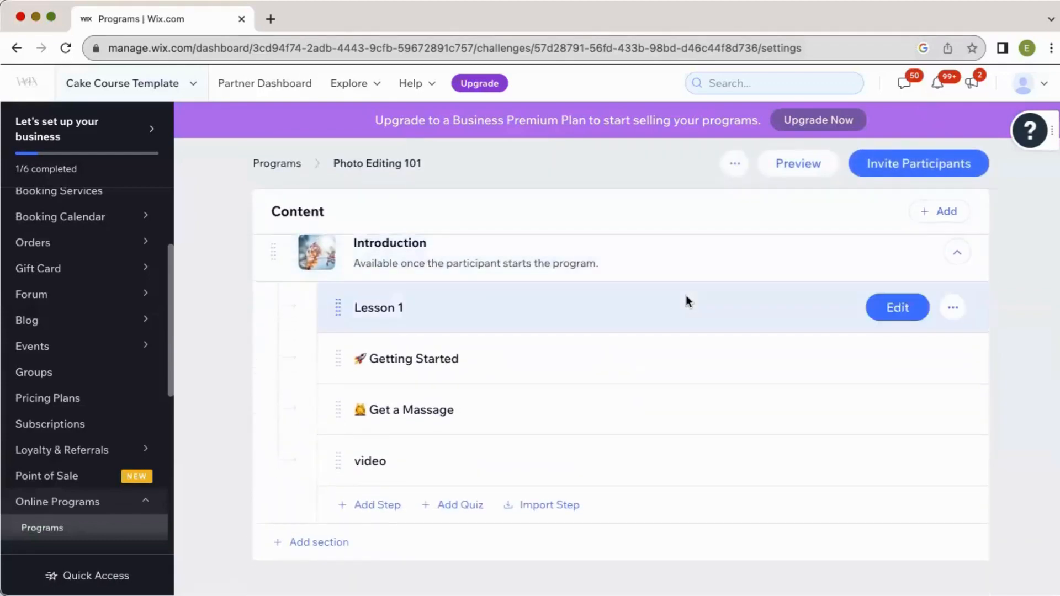
left_click(461, 505)
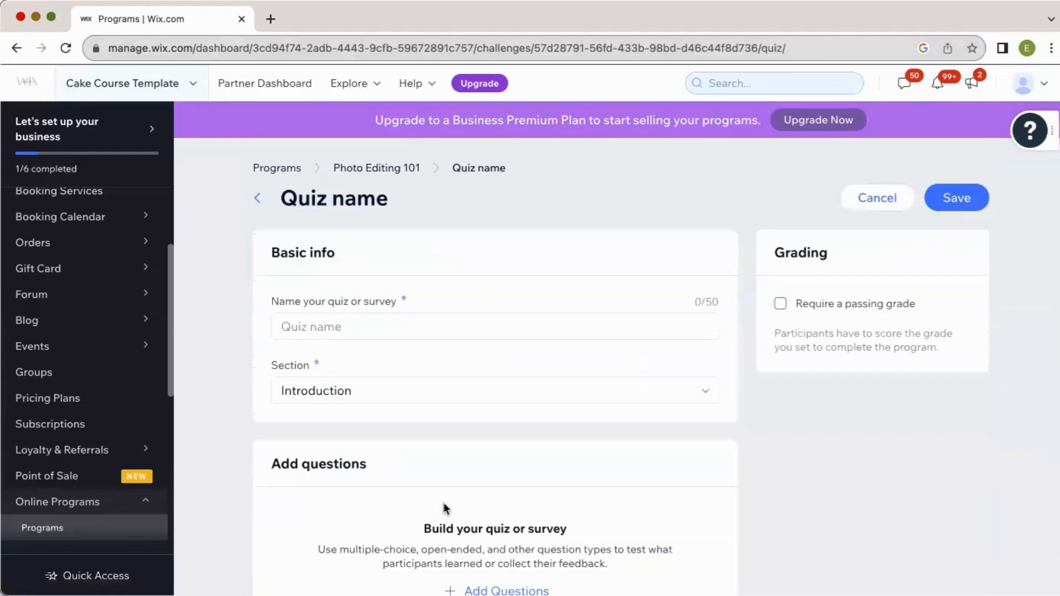
left_click(495, 327)
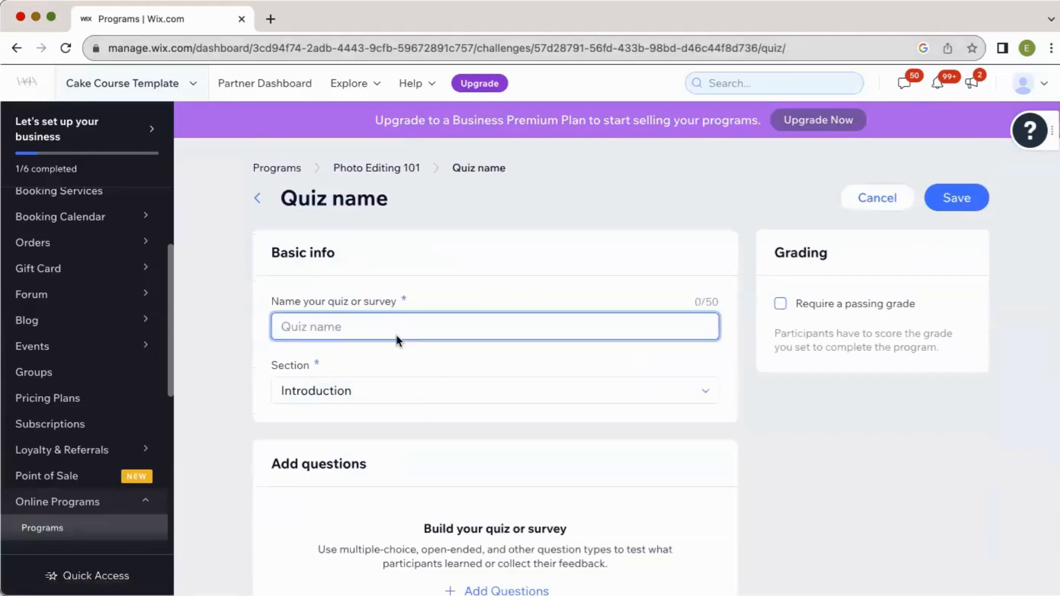
type("Quiz 1")
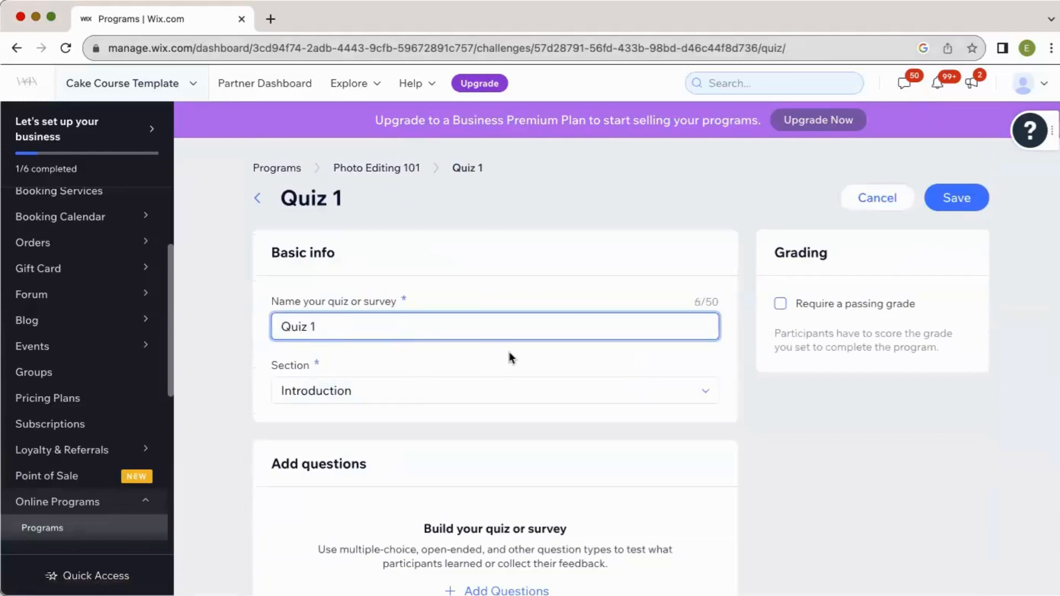
left_click(493, 390)
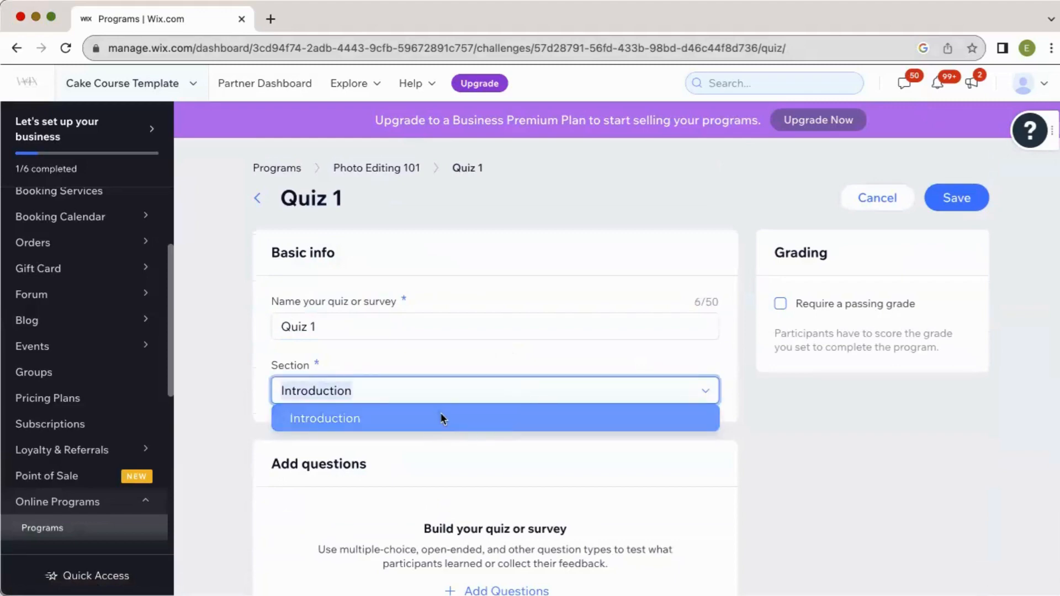
left_click(325, 418)
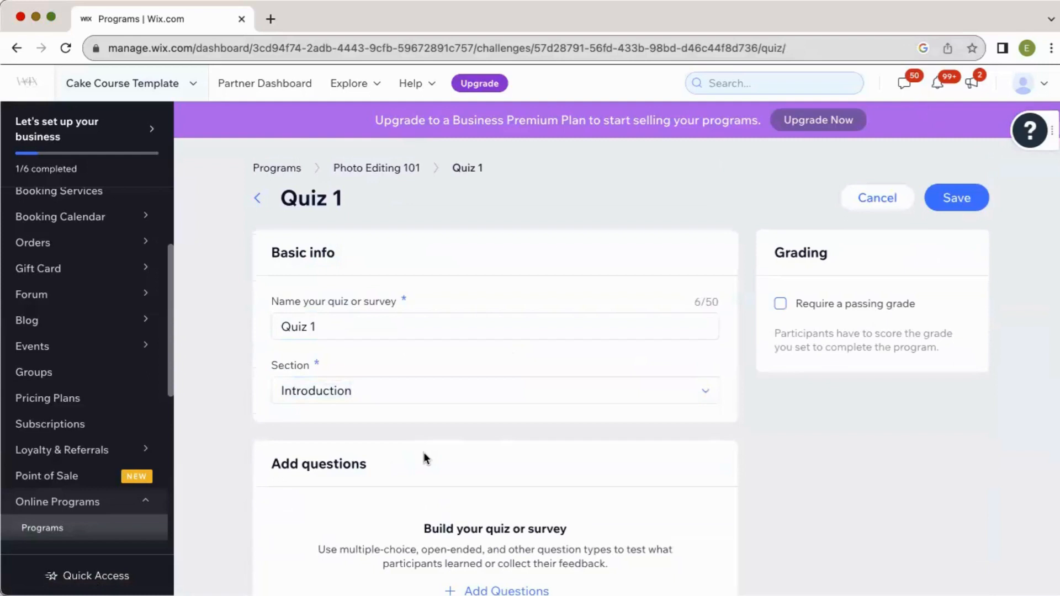
Begin the questions with the title 'Welcome to Quiz 1'
left_click(495, 589)
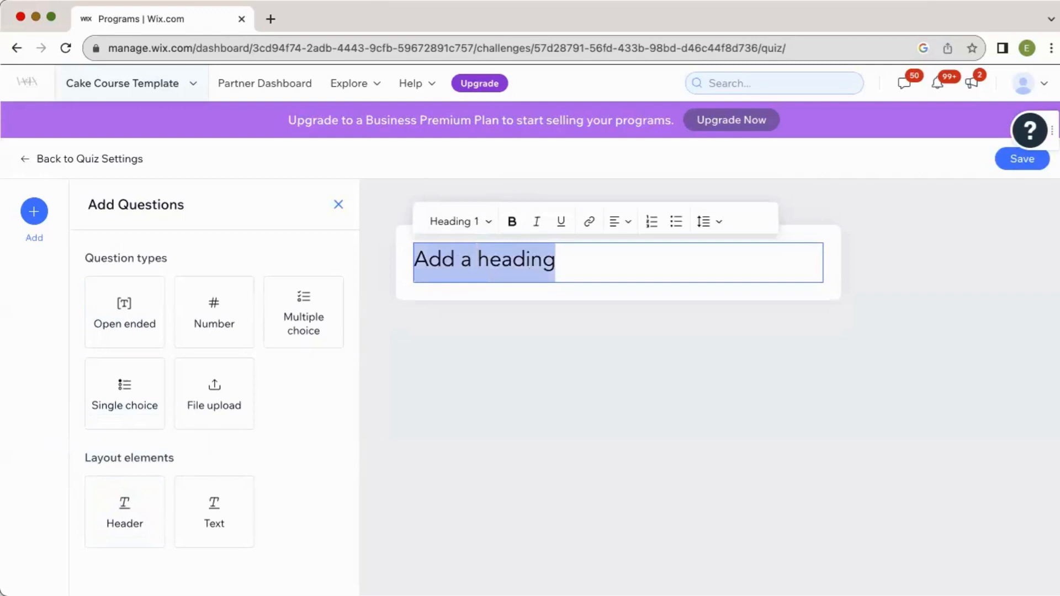
type("Welcome to Quiz")
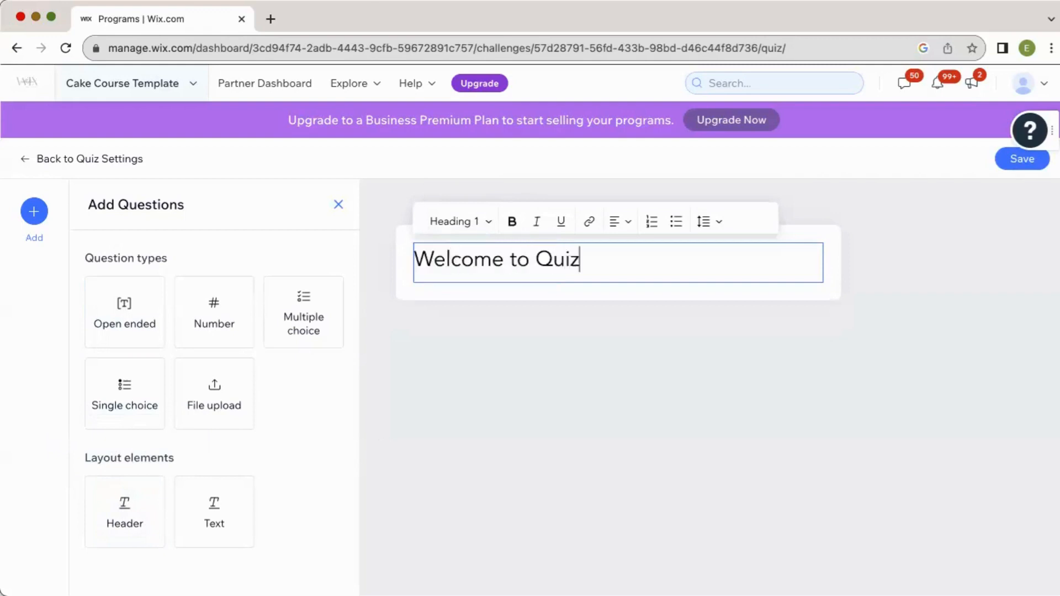
type("1")
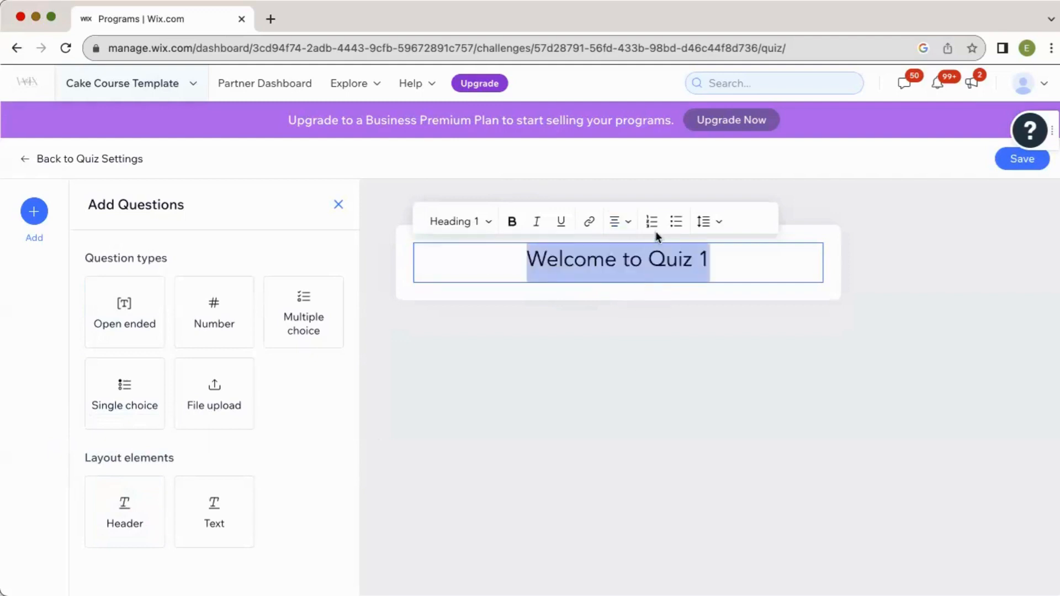
Style the title as Heading 1 (after trying Heading 2) with italics removed
left_click(457, 221)
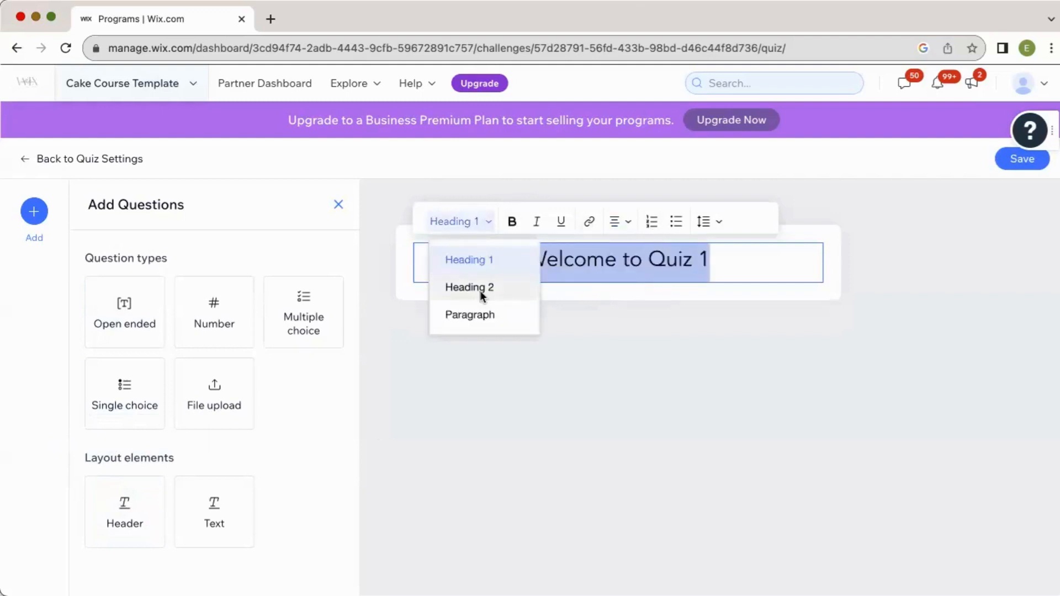
left_click(468, 287)
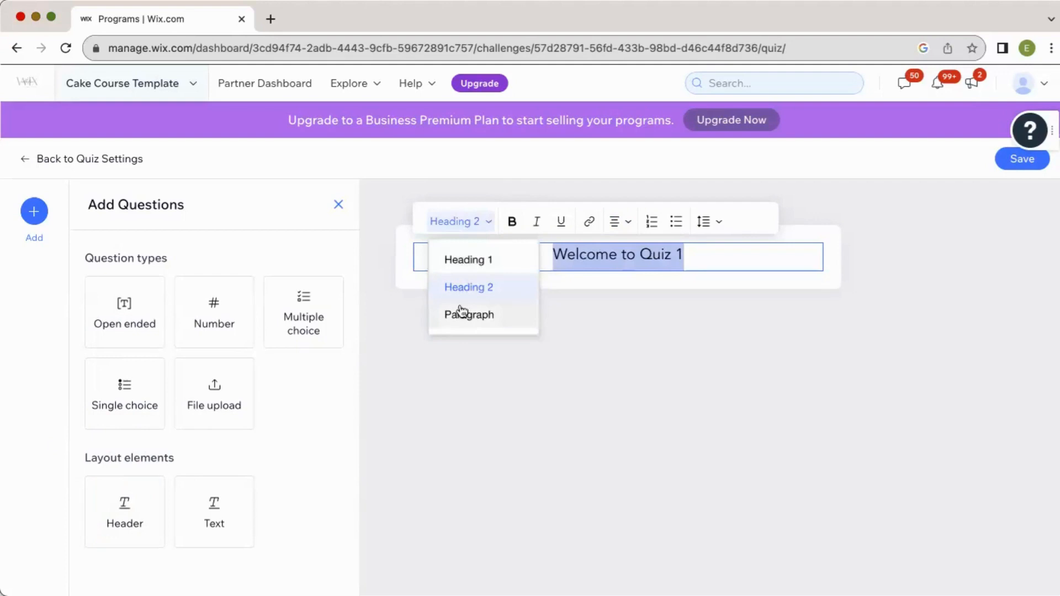
left_click(468, 260)
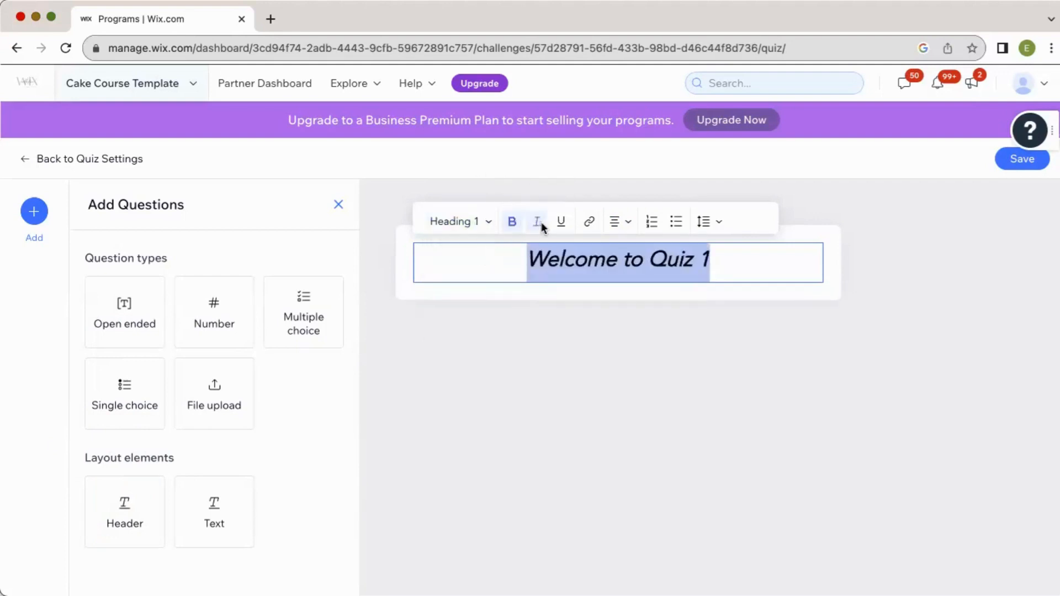
left_click(561, 221)
type("Please fill out to the")
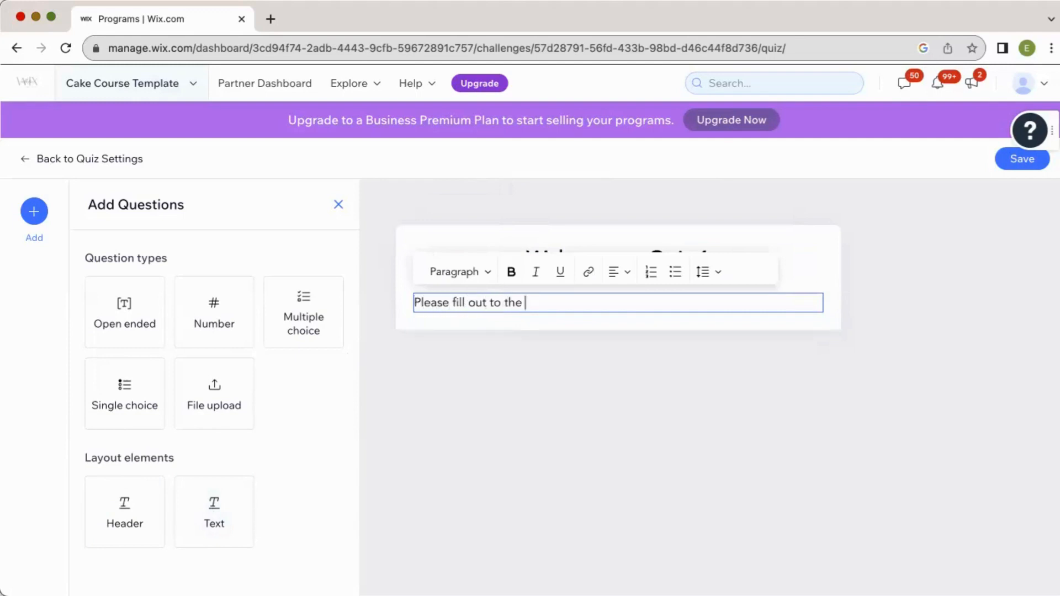
Finish the intro line 'Please fill out to the best of your ability.'
type("best of your ab")
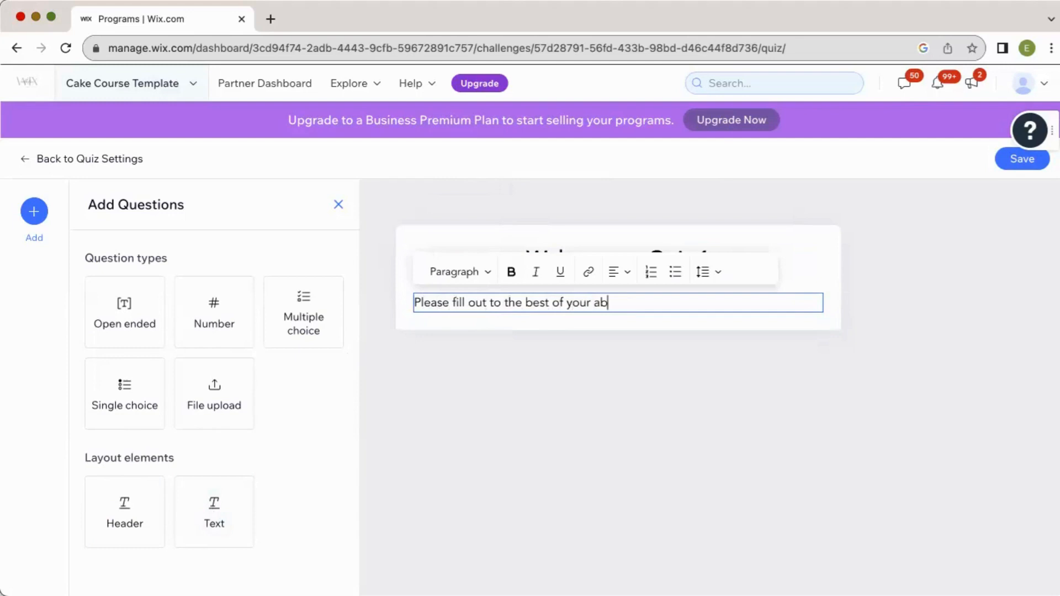
type("ility.")
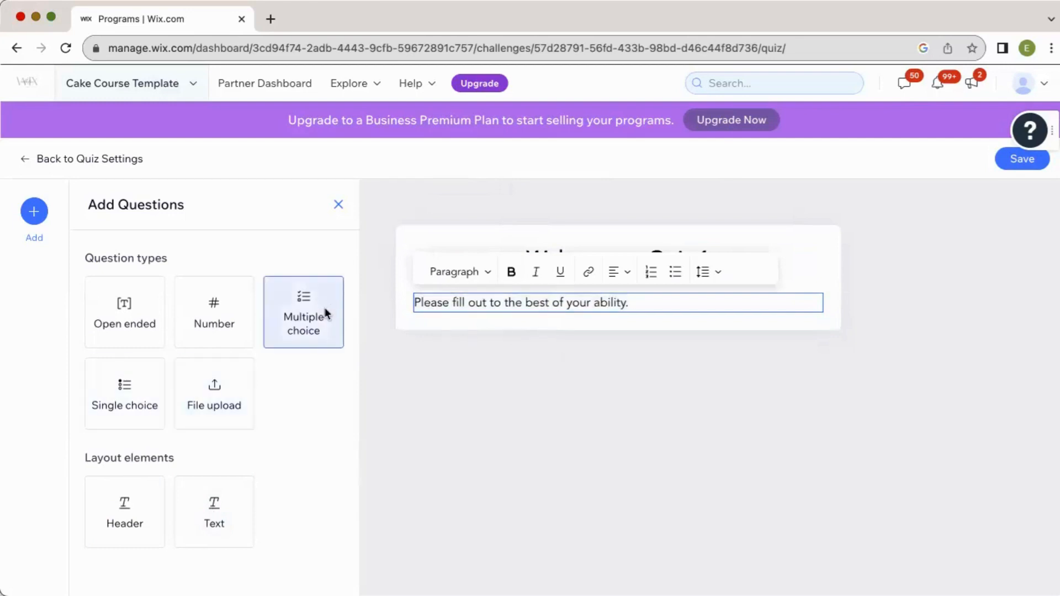
Add an open-ended question, trying the extra hint text and leaving it off
left_click(125, 311)
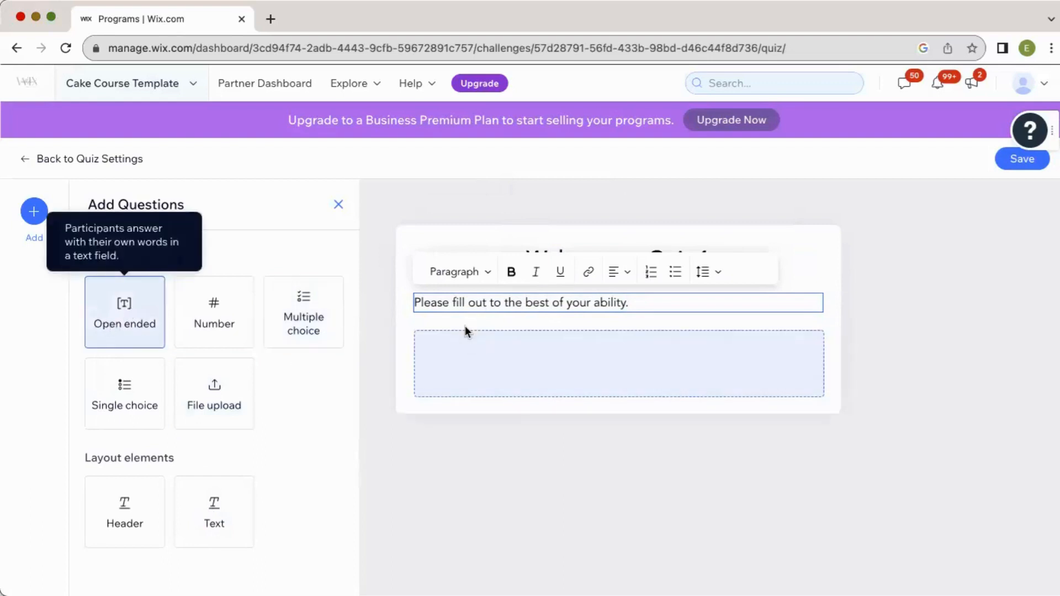
left_click(125, 311)
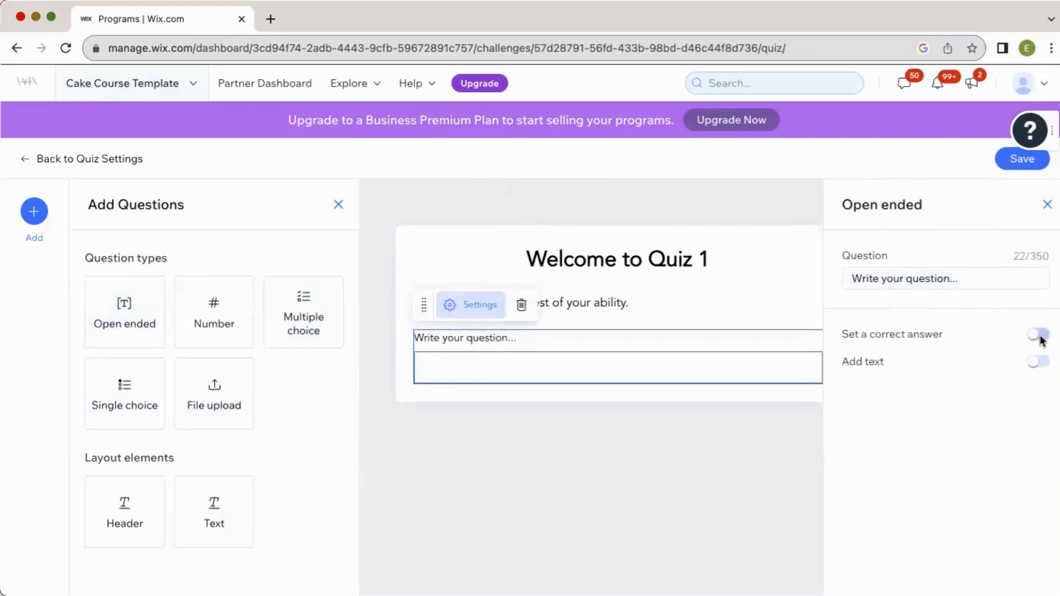
left_click(1038, 362)
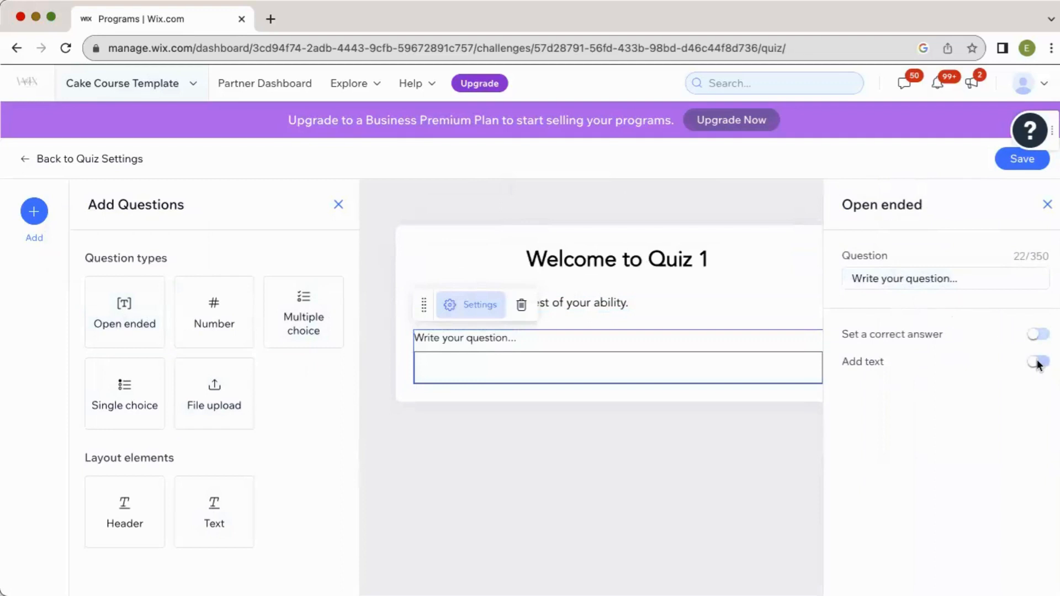
left_click(1038, 362)
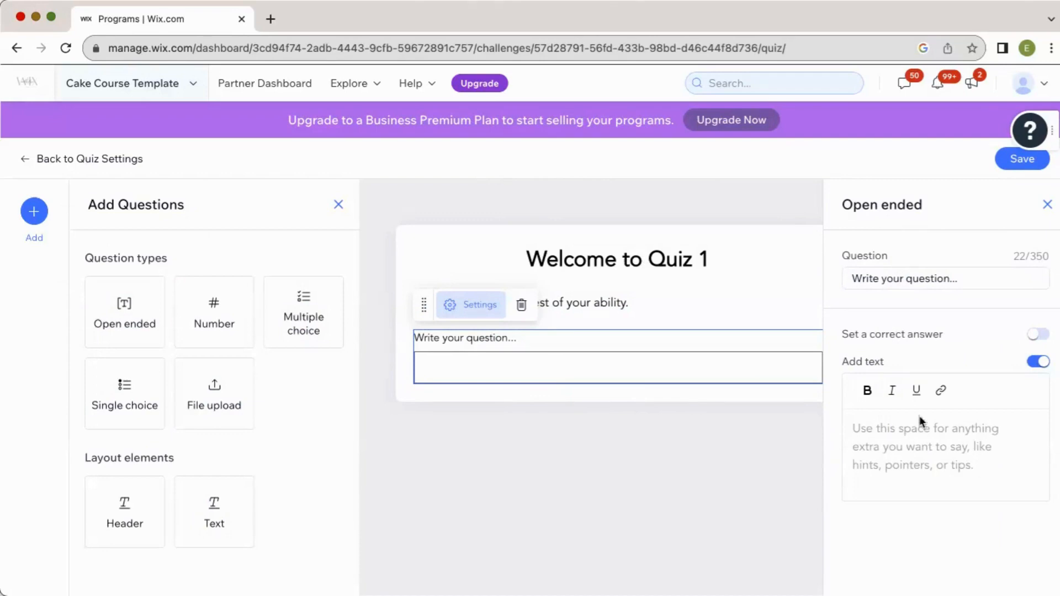
left_click(1038, 361)
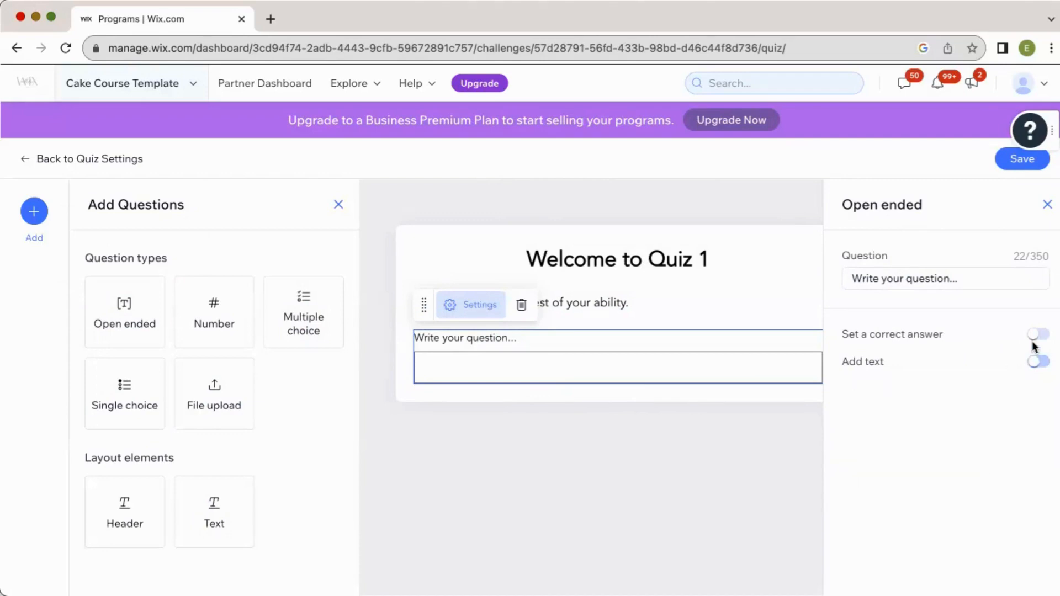
Set the correct answer to 'two' and enable feedback with a 'Sorry' incorrect message
left_click(1037, 333)
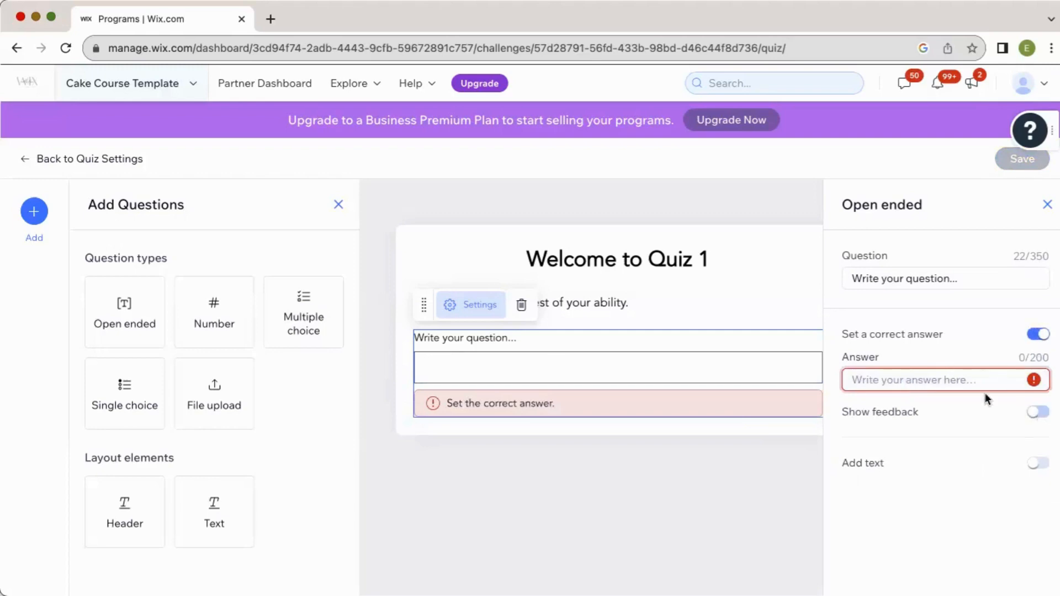
type("two")
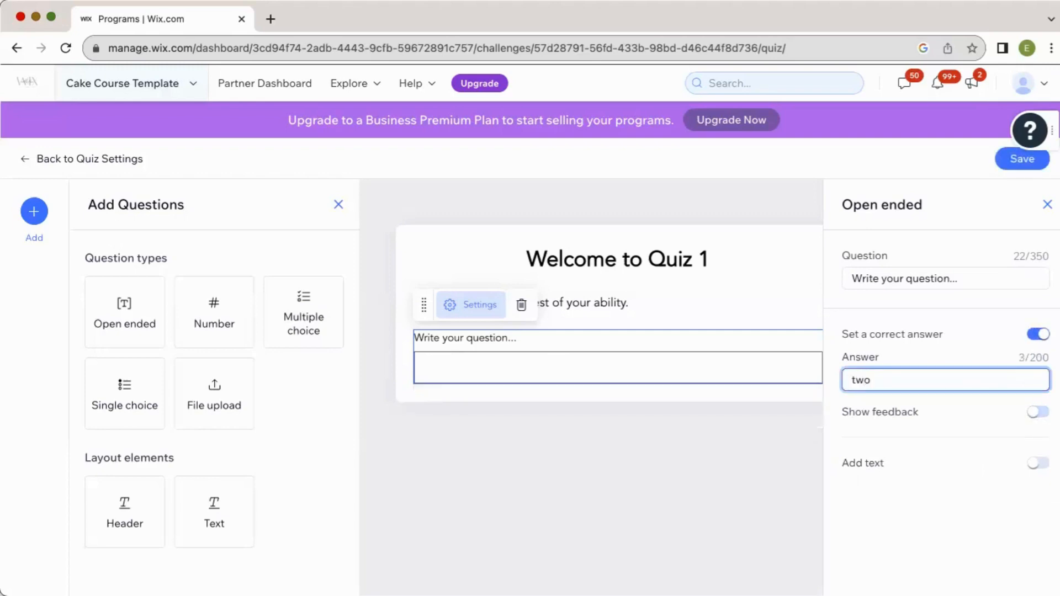
left_click(1037, 412)
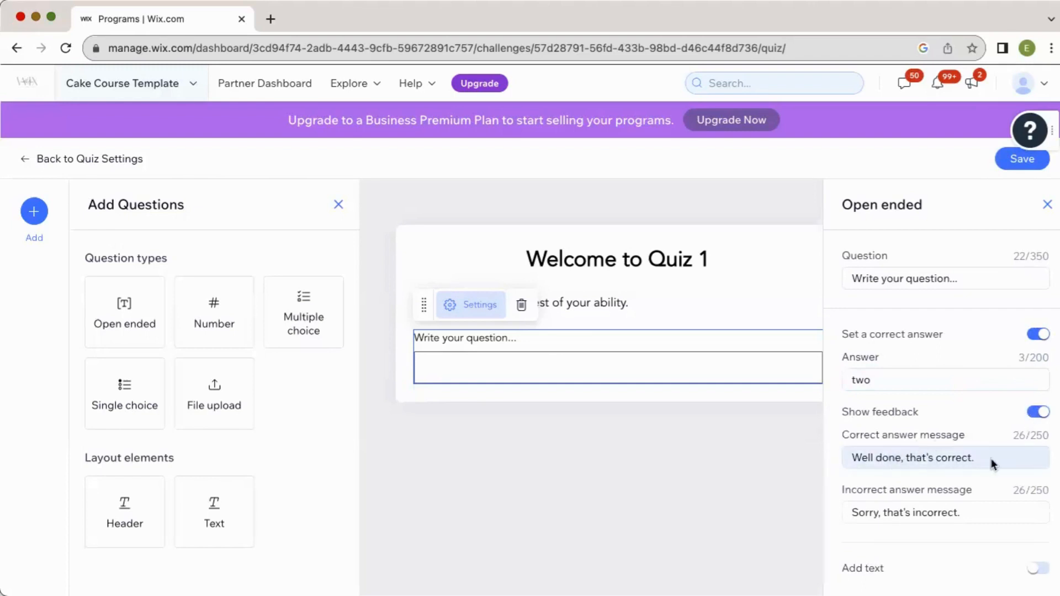
left_click(944, 511)
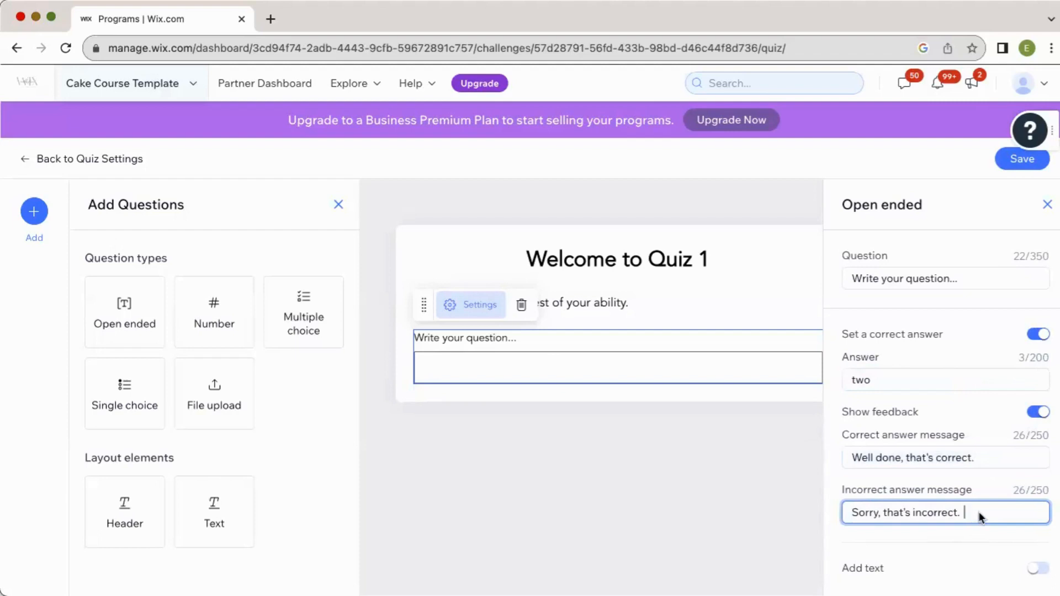
mouse_move(967, 388)
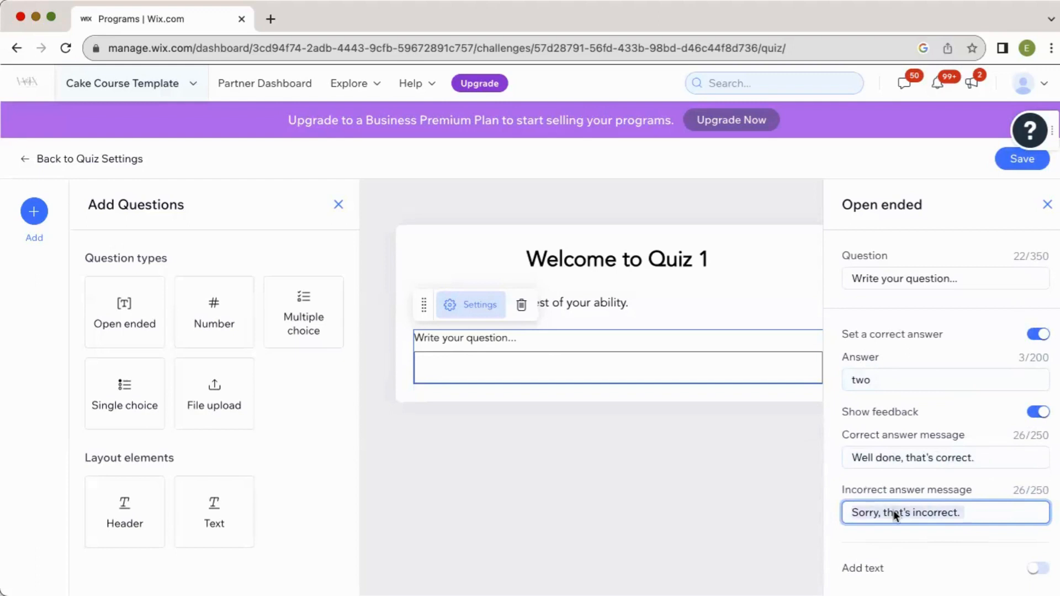
type("Sorry")
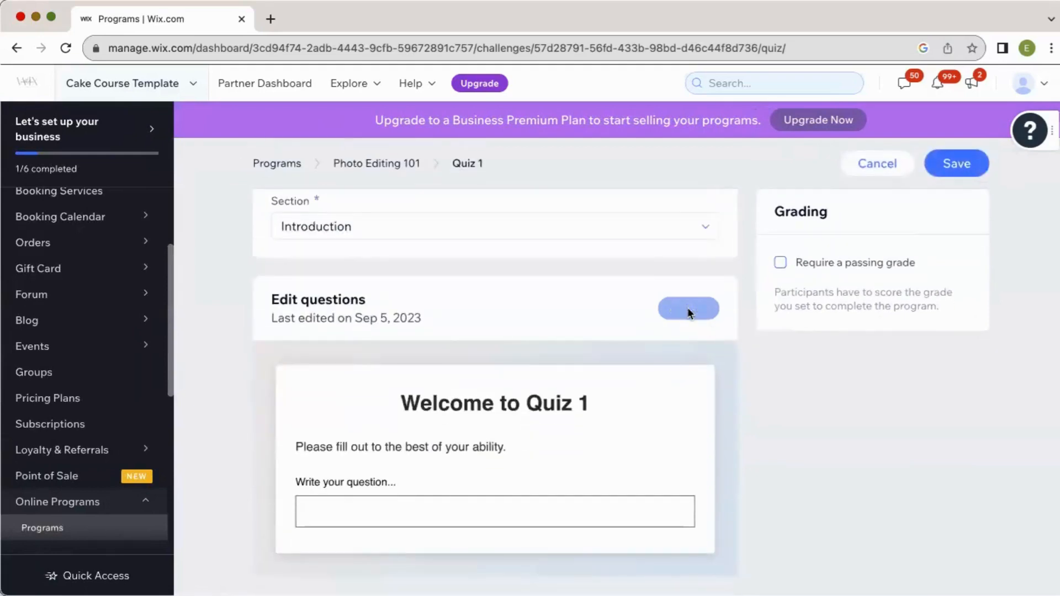
Reopen Quiz 1's question editor from its settings page
left_click(688, 308)
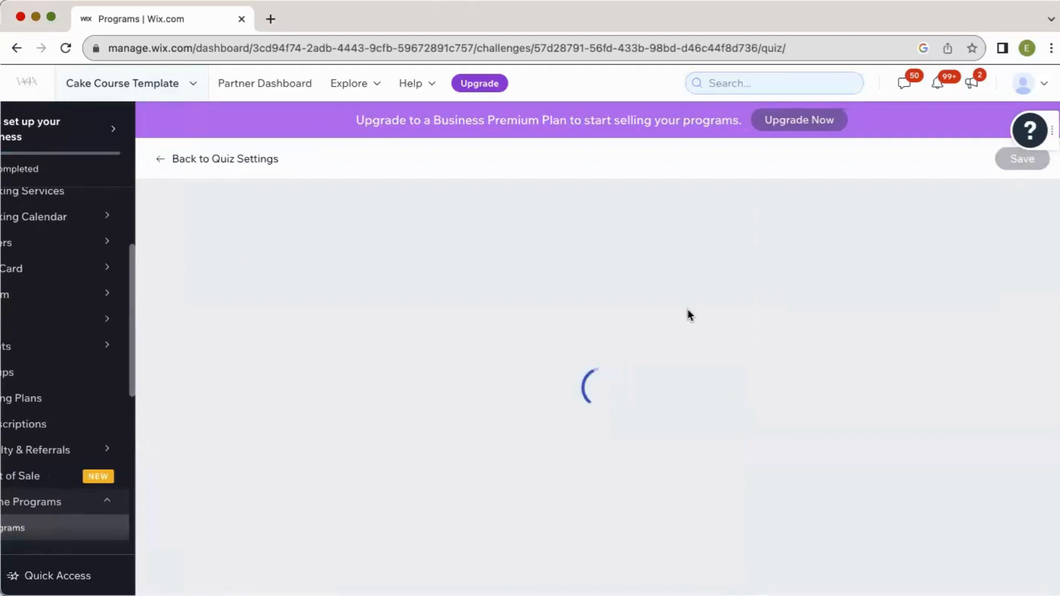
mouse_move(537, 407)
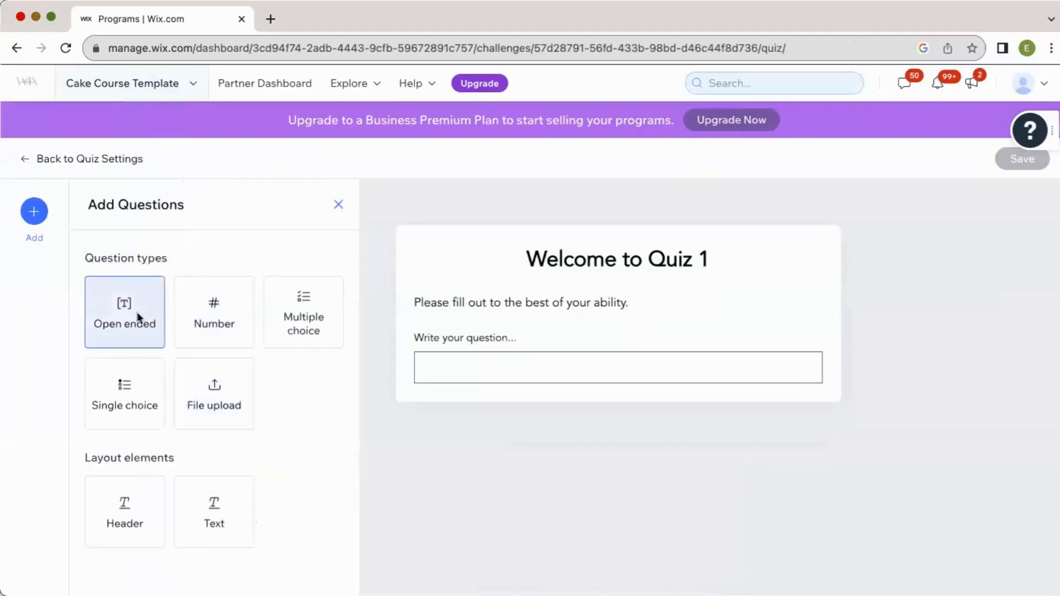
Add a Number question, toggling its correct-answer requirement on and back off
left_click(214, 312)
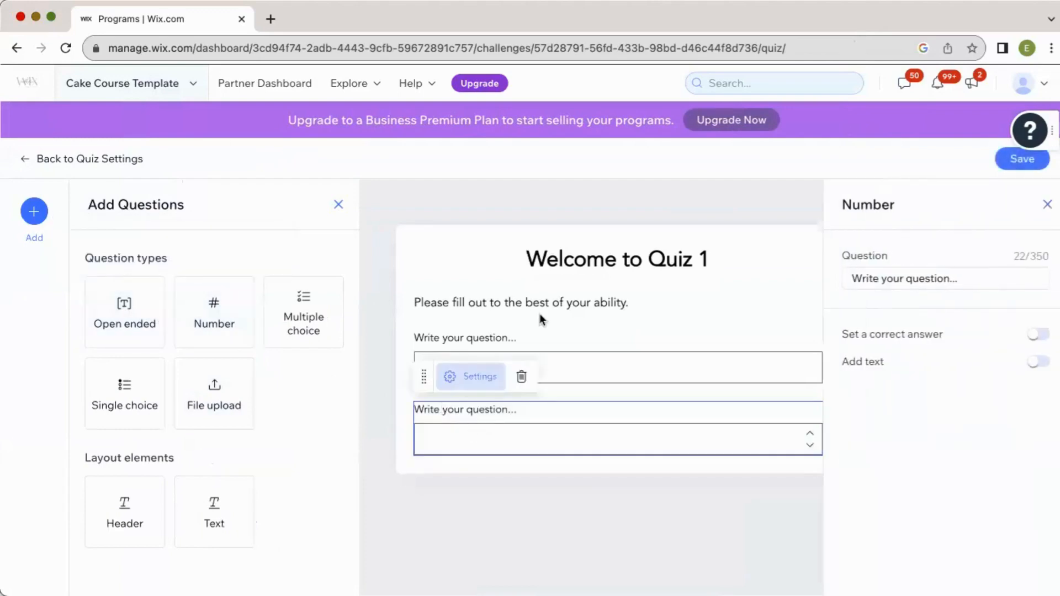
left_click(944, 278)
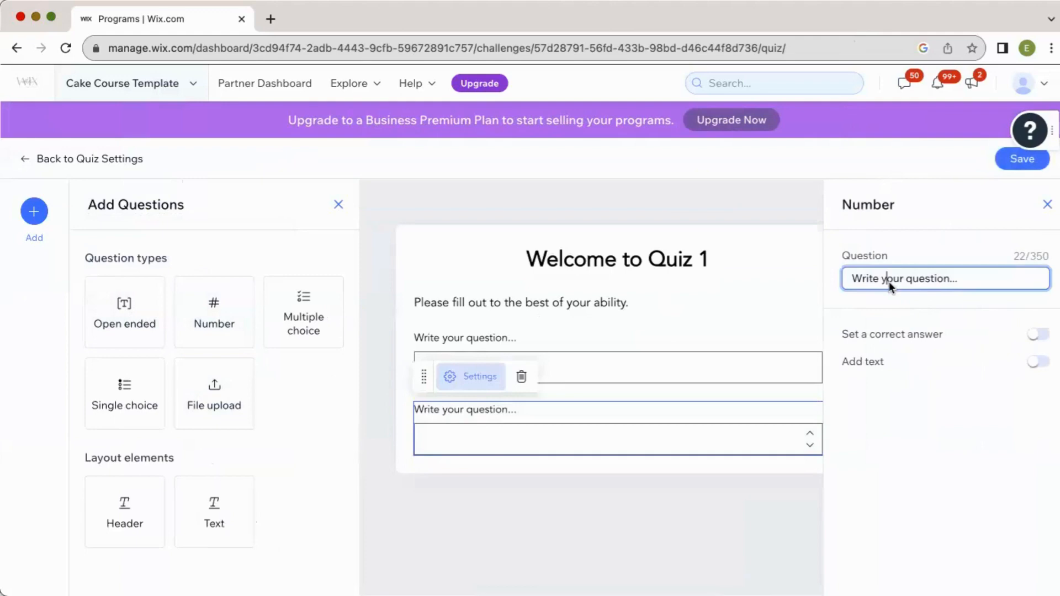
left_click(1034, 333)
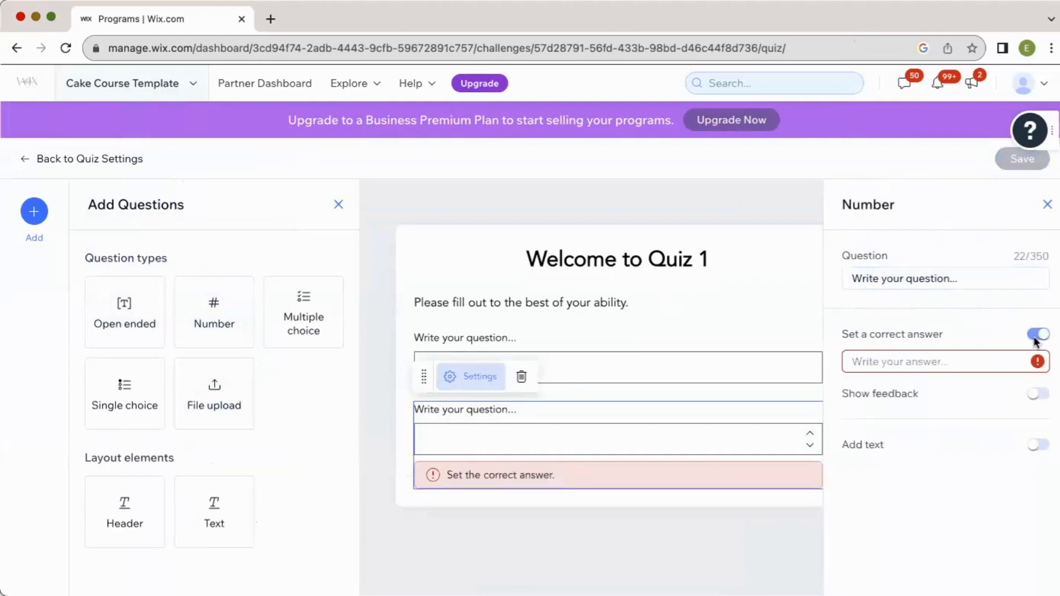
left_click(1038, 333)
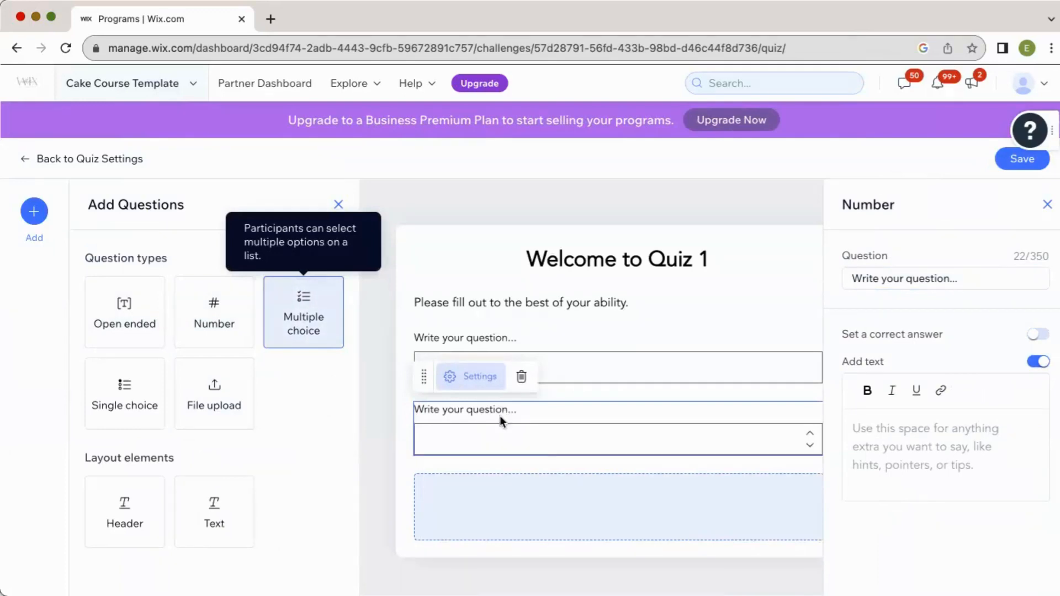
Add Multiple choice and File upload questions and save the quiz questions
left_click(303, 311)
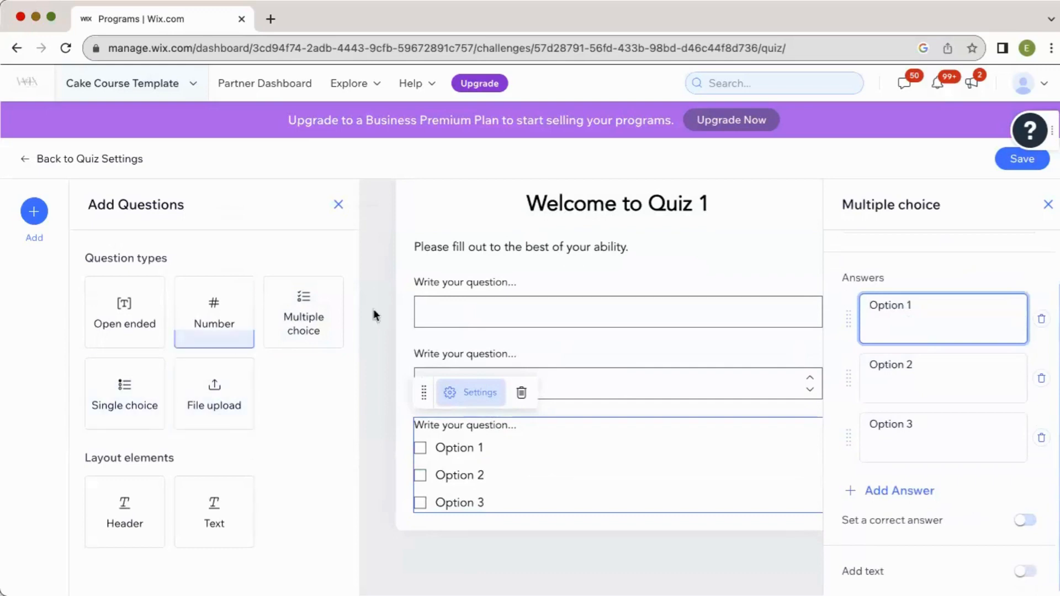
mouse_move(344, 363)
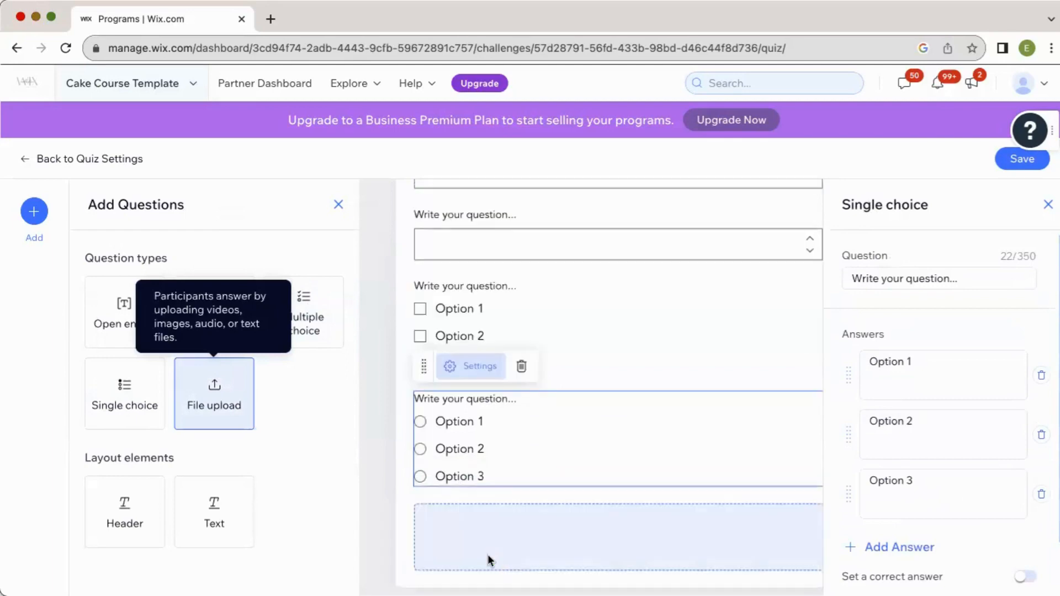
left_click(213, 393)
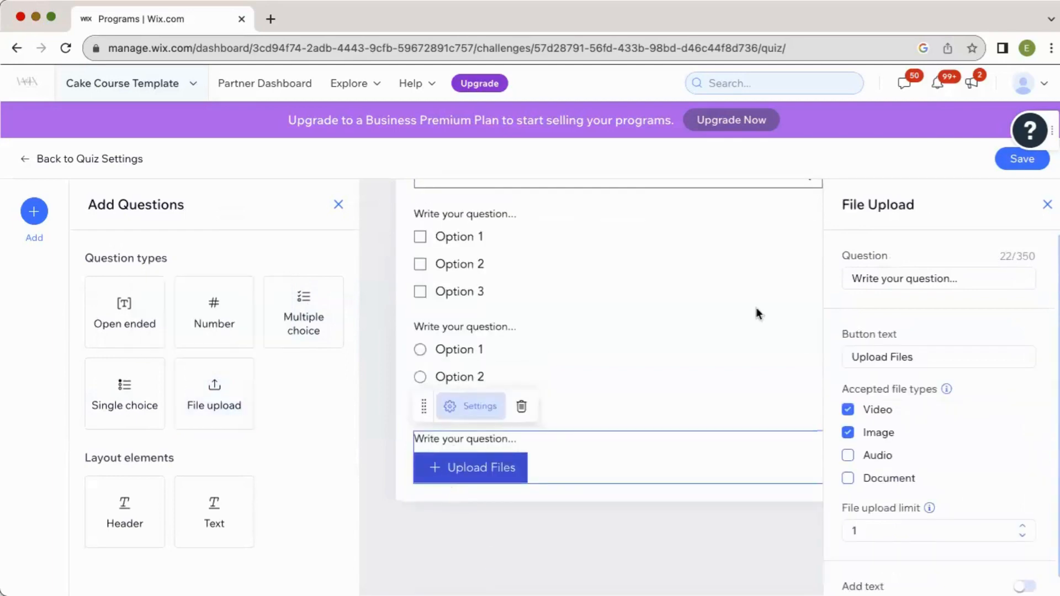
left_click(939, 278)
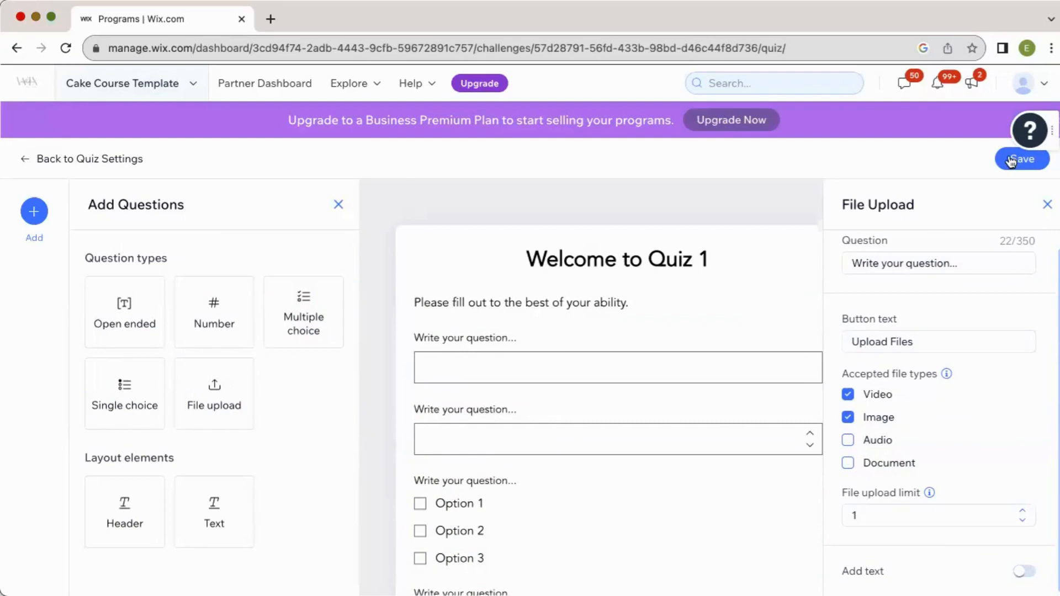
left_click(1022, 159)
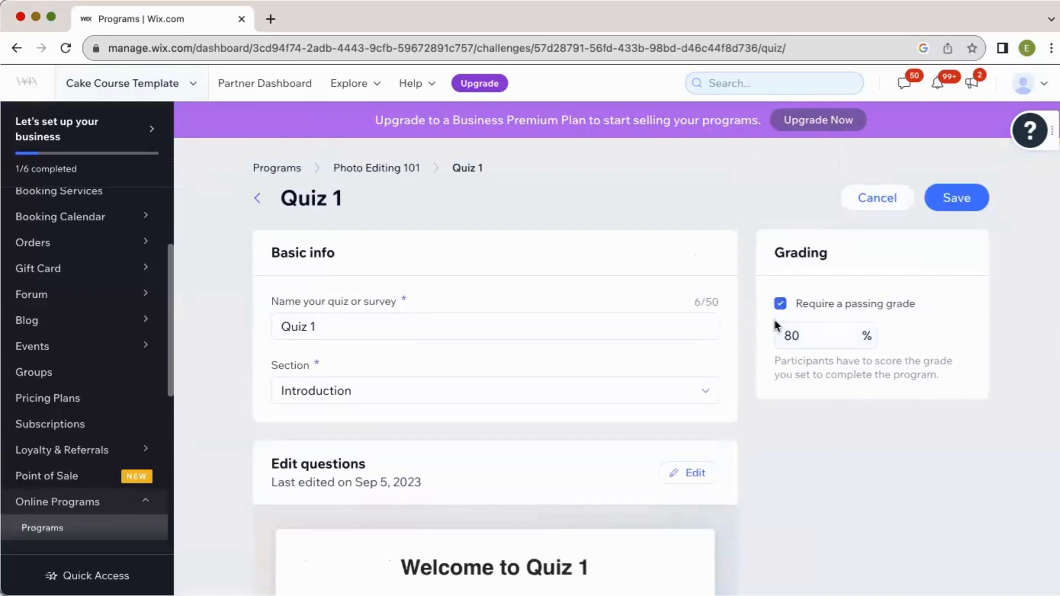
Save Quiz 1 without a passing grade requirement and start another quiz
left_click(781, 304)
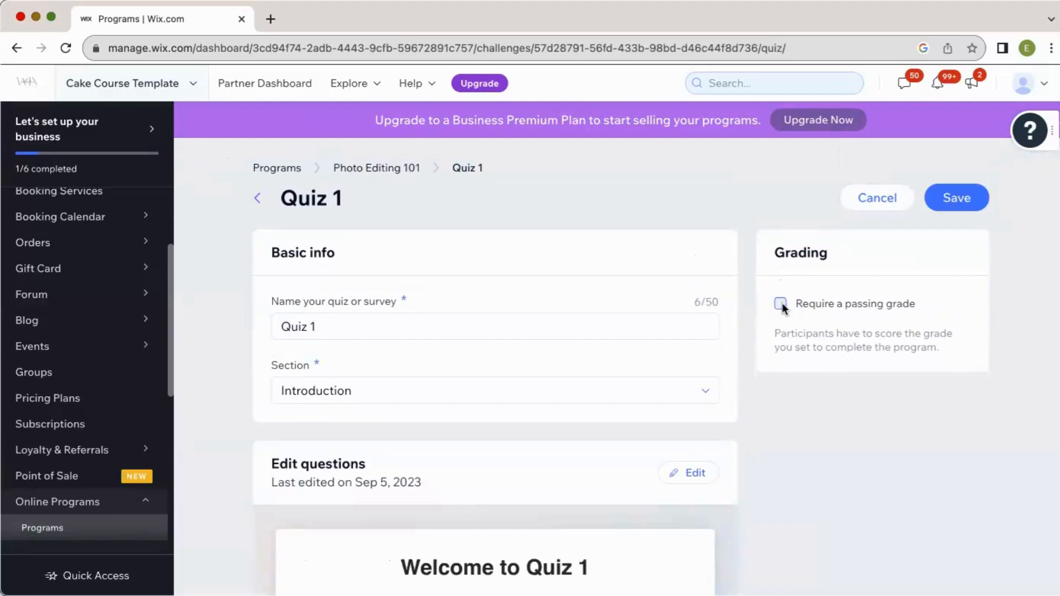
left_click(956, 198)
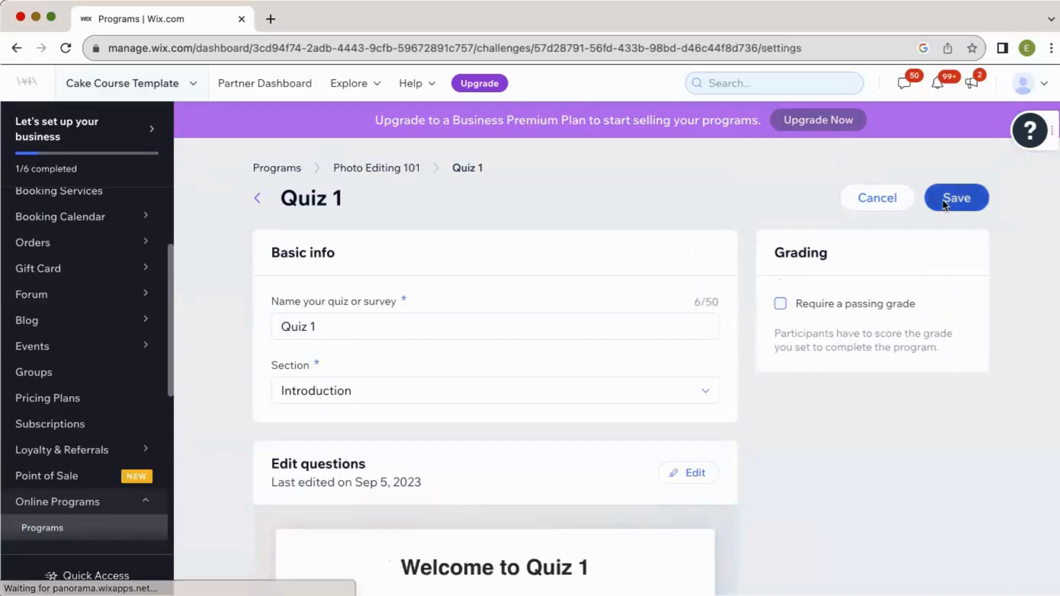
left_click(956, 198)
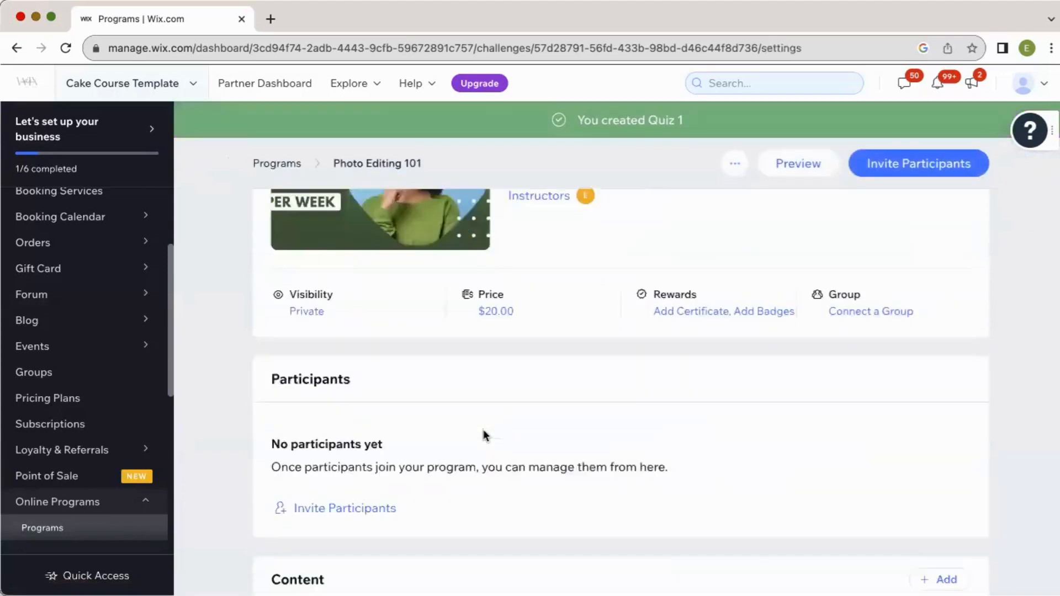
scroll("down", 3)
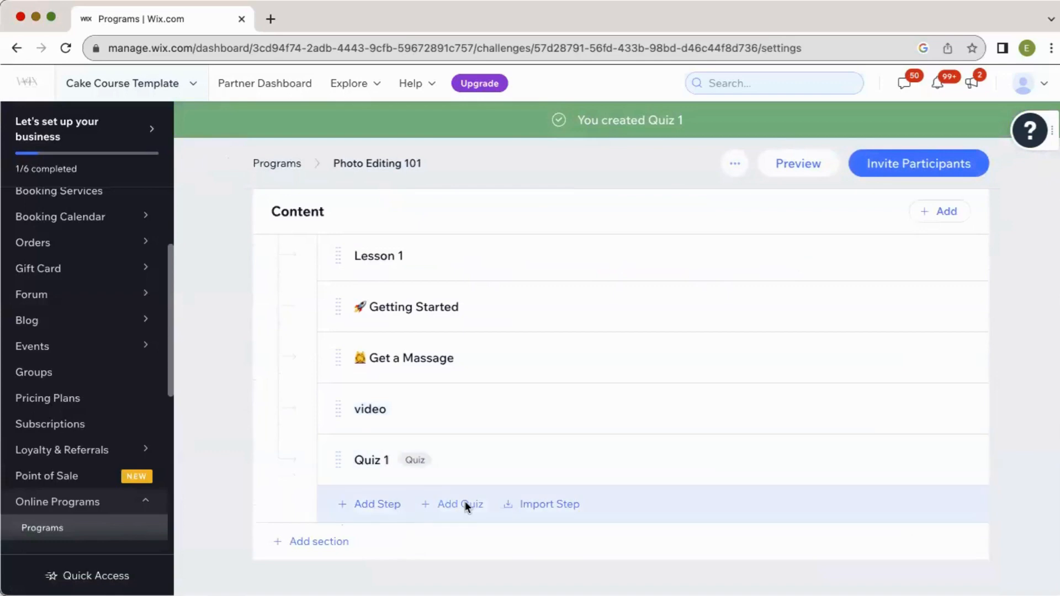
left_click(460, 505)
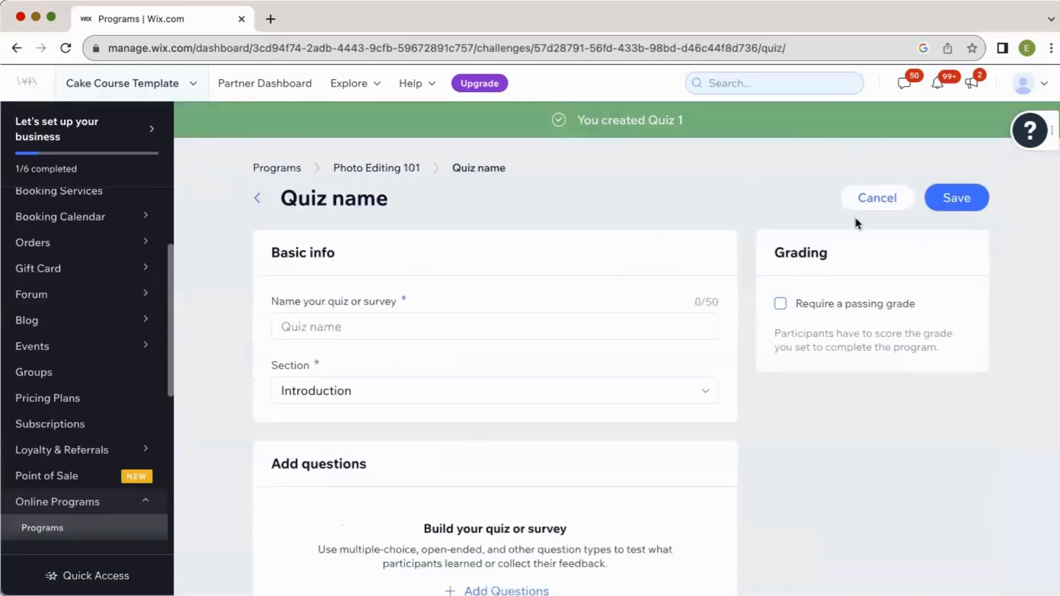
Back out of the blank new quiz to the Photo Editing 101 overview
left_click(876, 198)
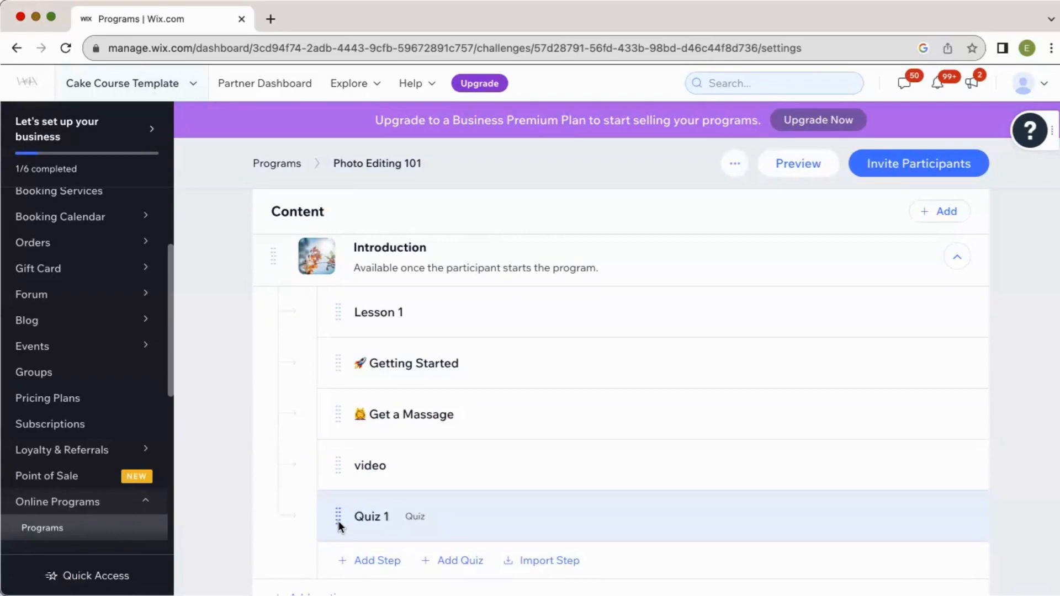
mouse_move(37, 445)
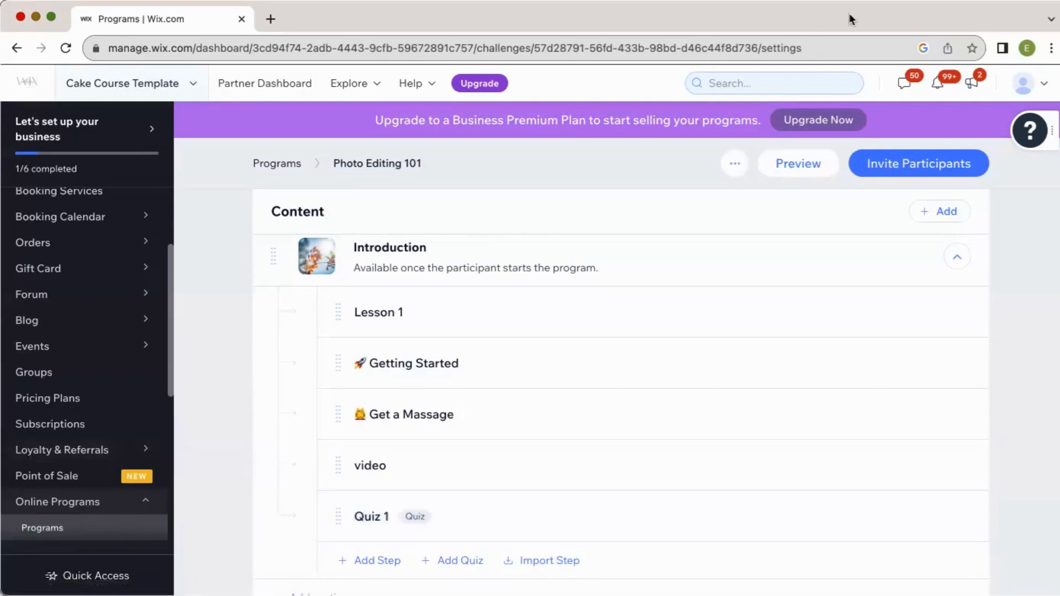
mouse_move(886, 57)
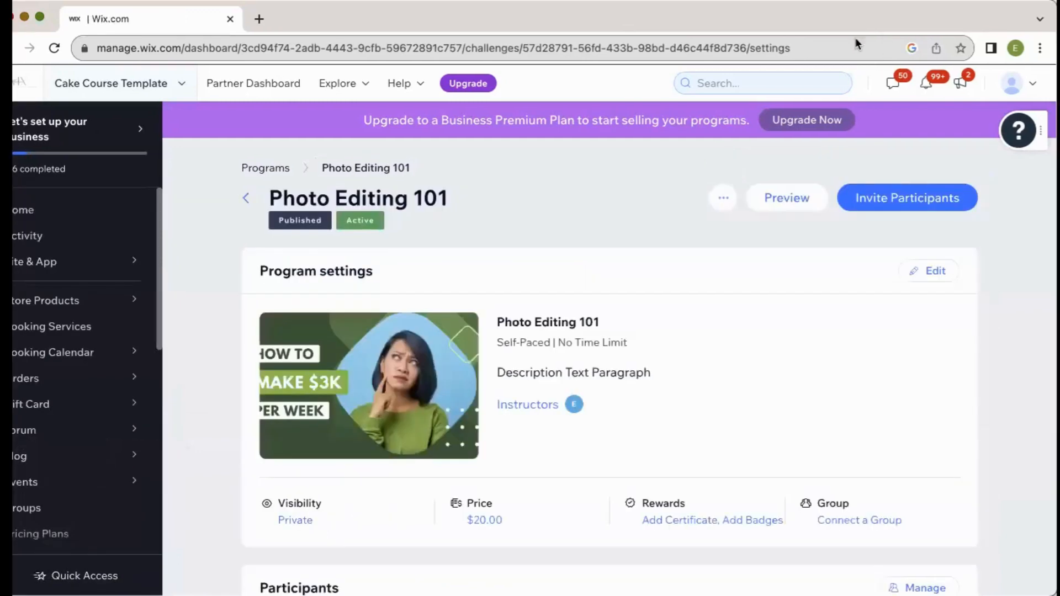
mouse_move(959, 48)
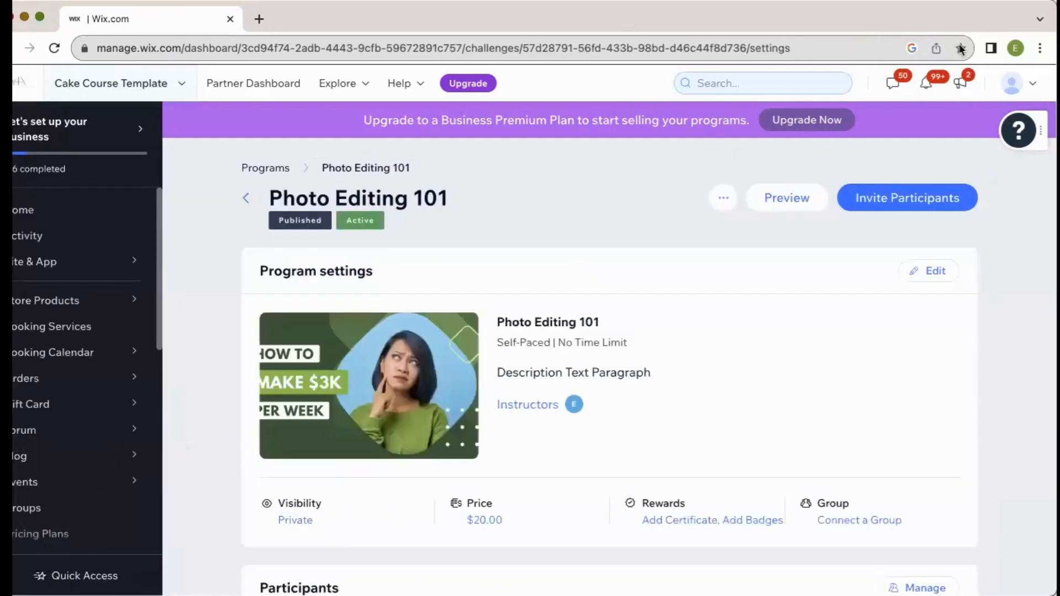
Open Manage in the Participants section of Photo Editing 101
scroll("down", 3)
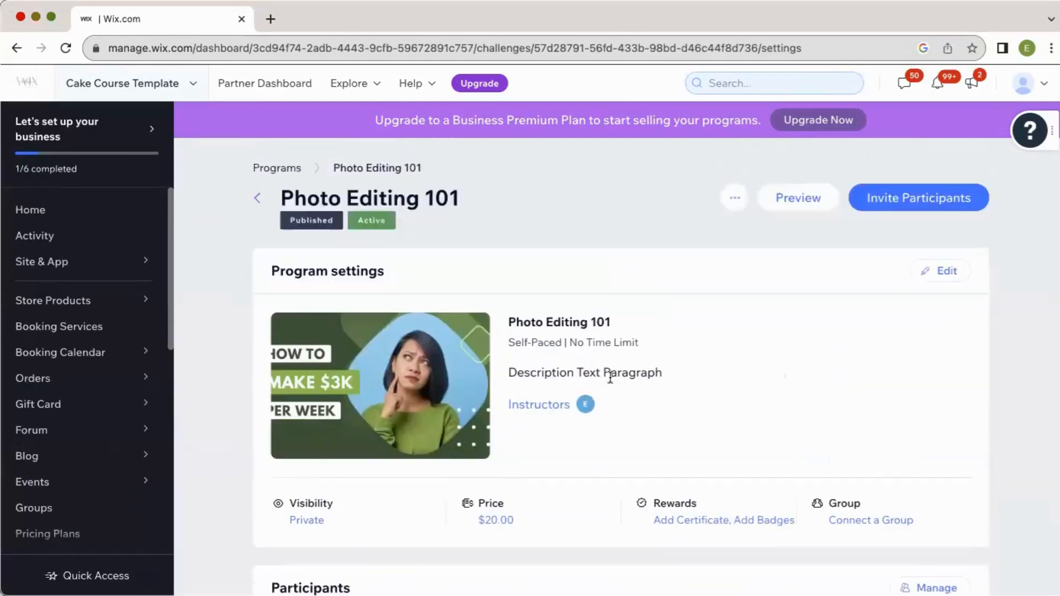
scroll("down", 3)
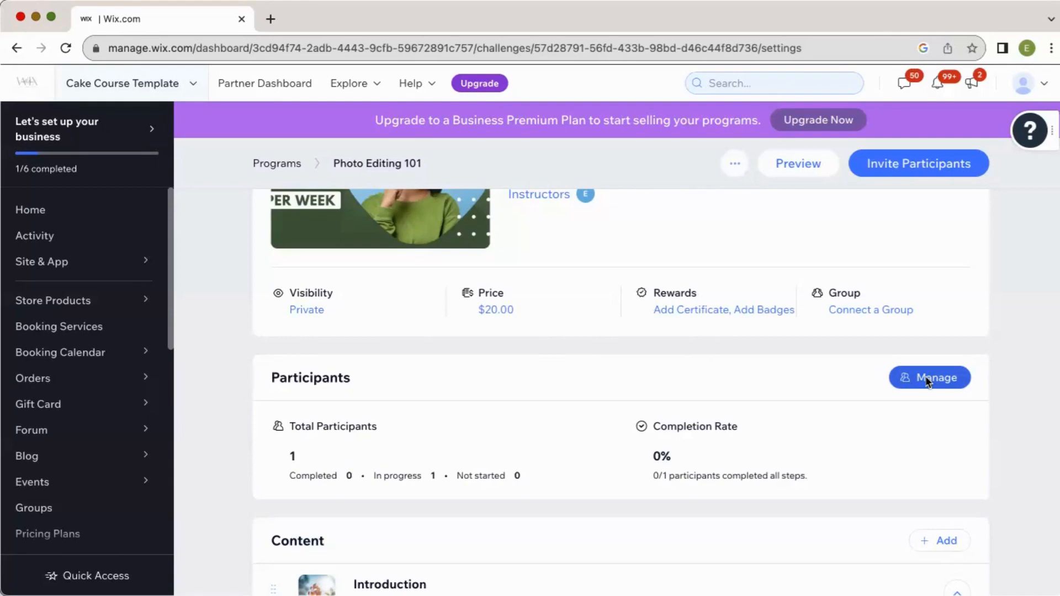
left_click(929, 378)
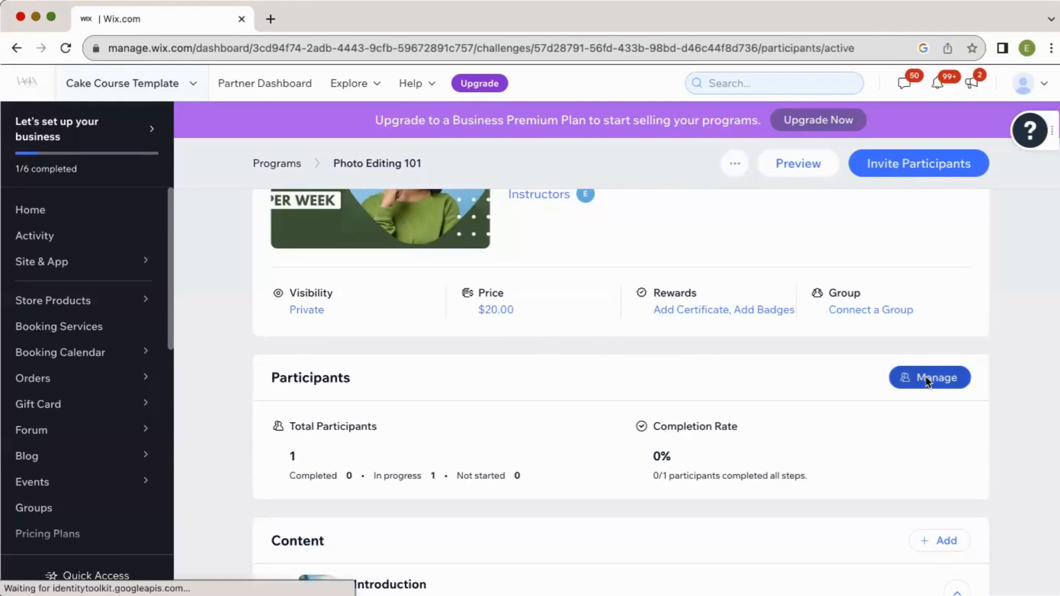
left_click(929, 378)
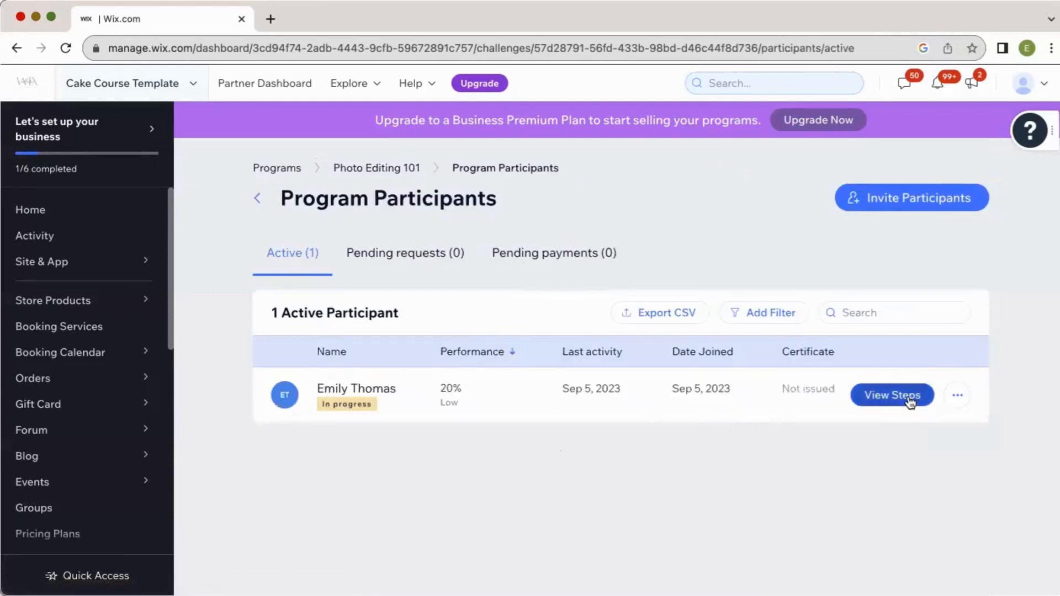
left_click(892, 396)
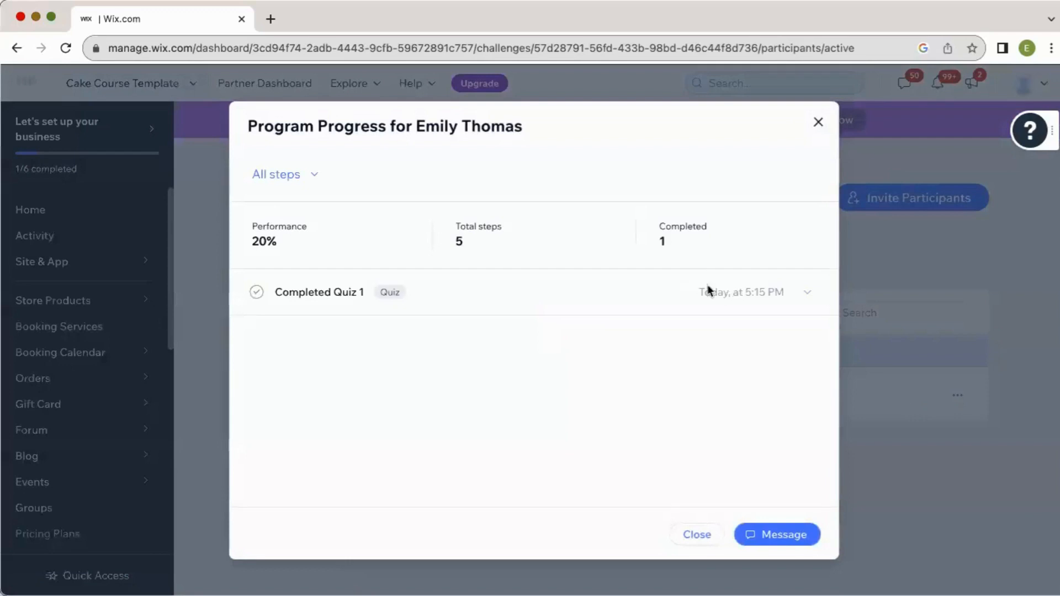
mouse_move(313, 270)
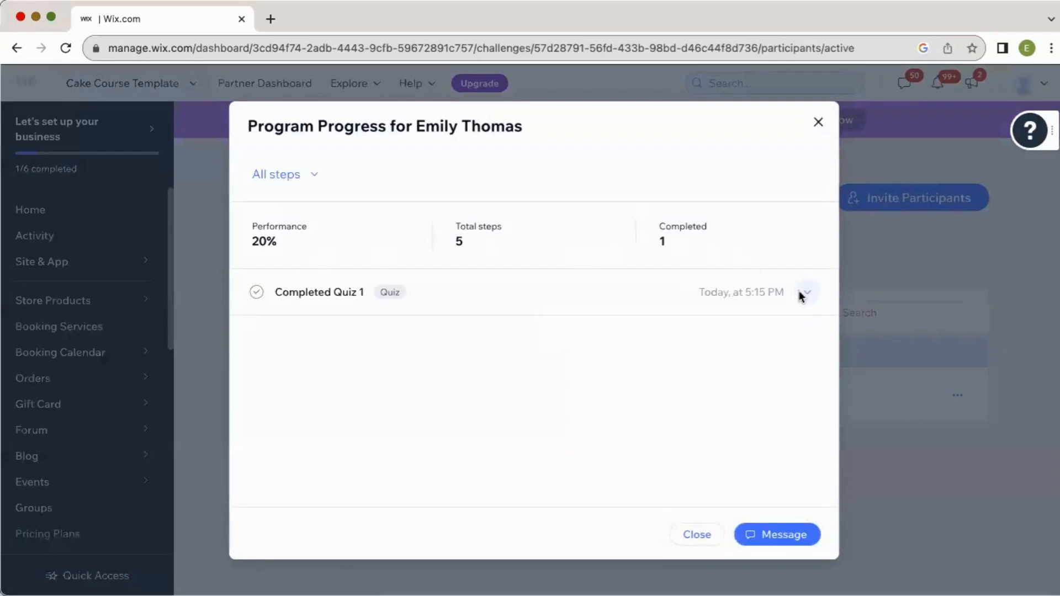
left_click(807, 292)
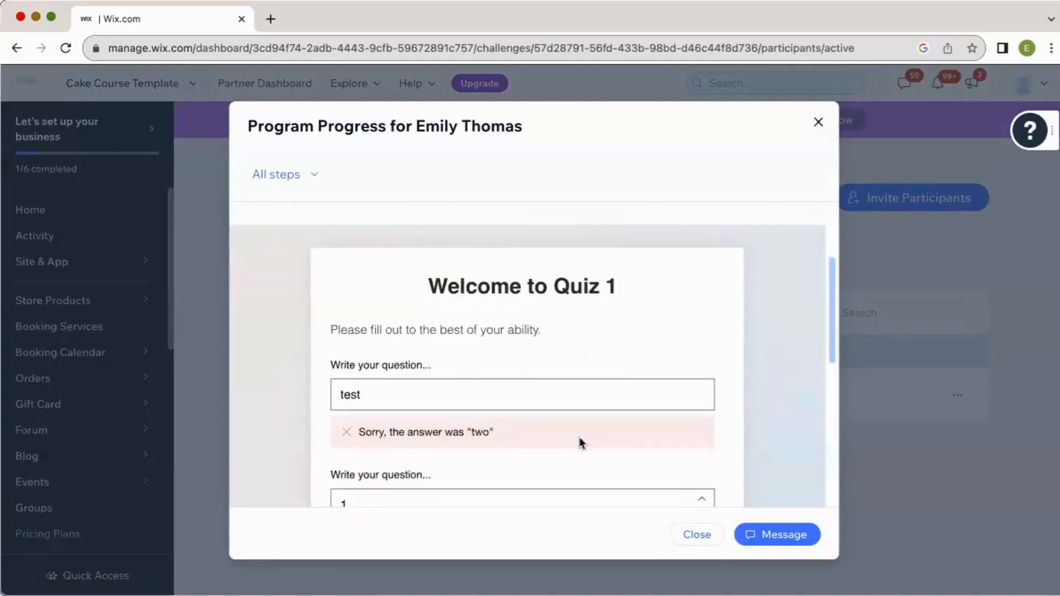
scroll("down", 3)
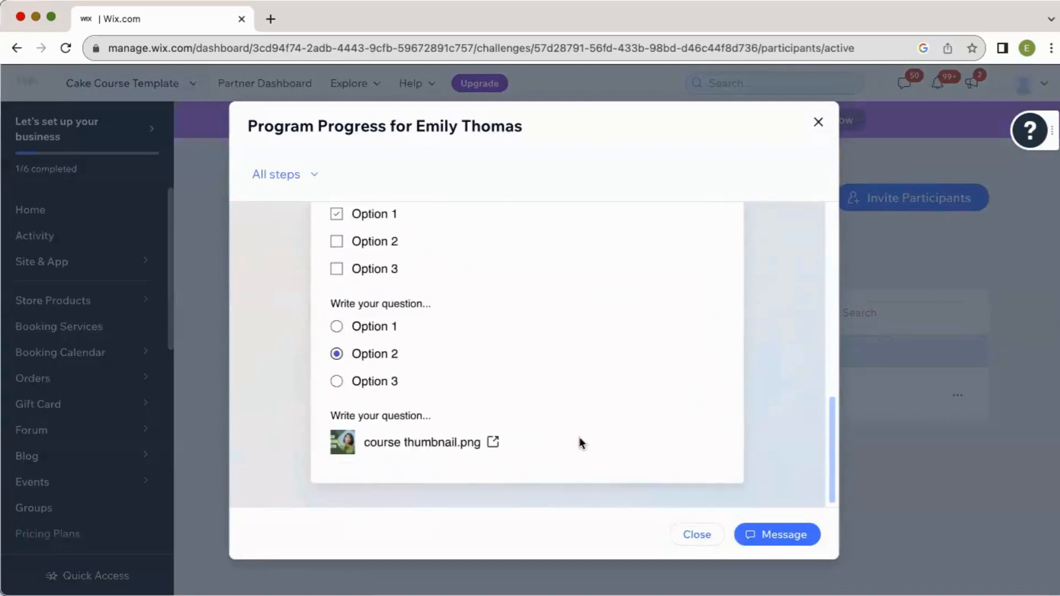
mouse_move(668, 553)
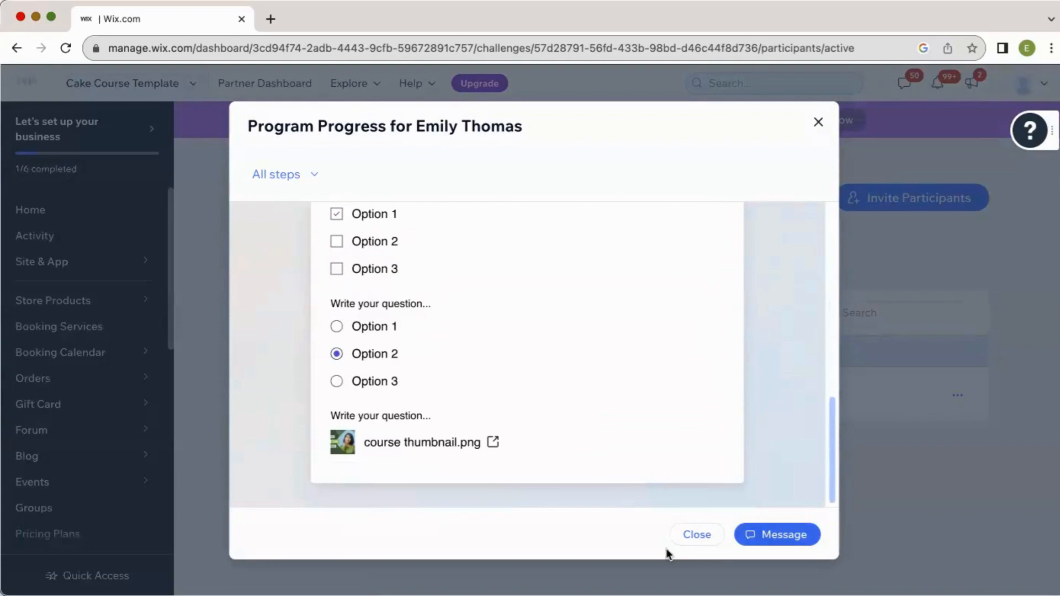
Leave the progress view and start exporting all participants' data as CSV
left_click(696, 535)
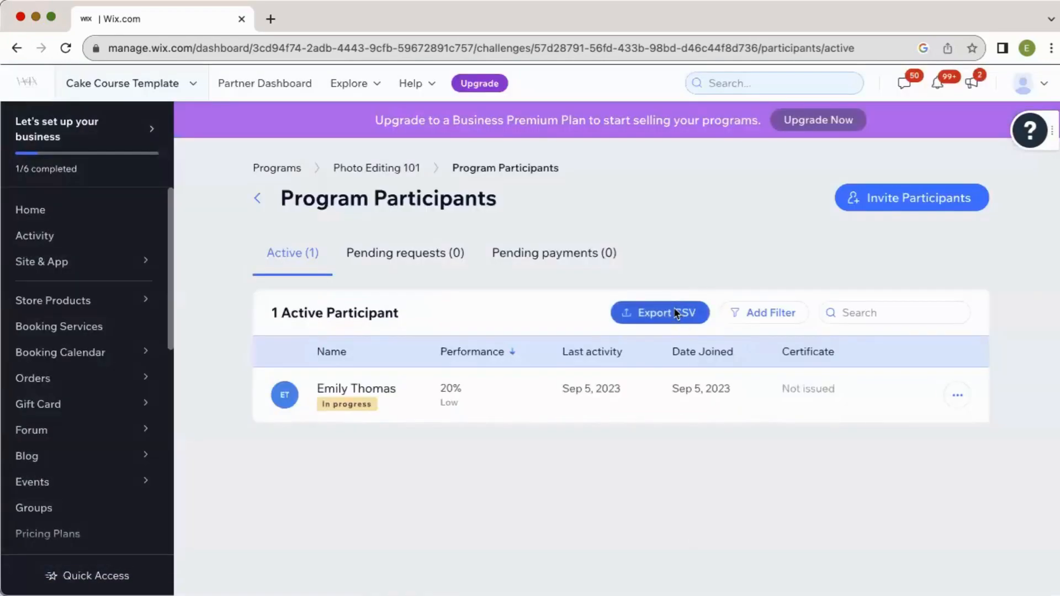
left_click(658, 313)
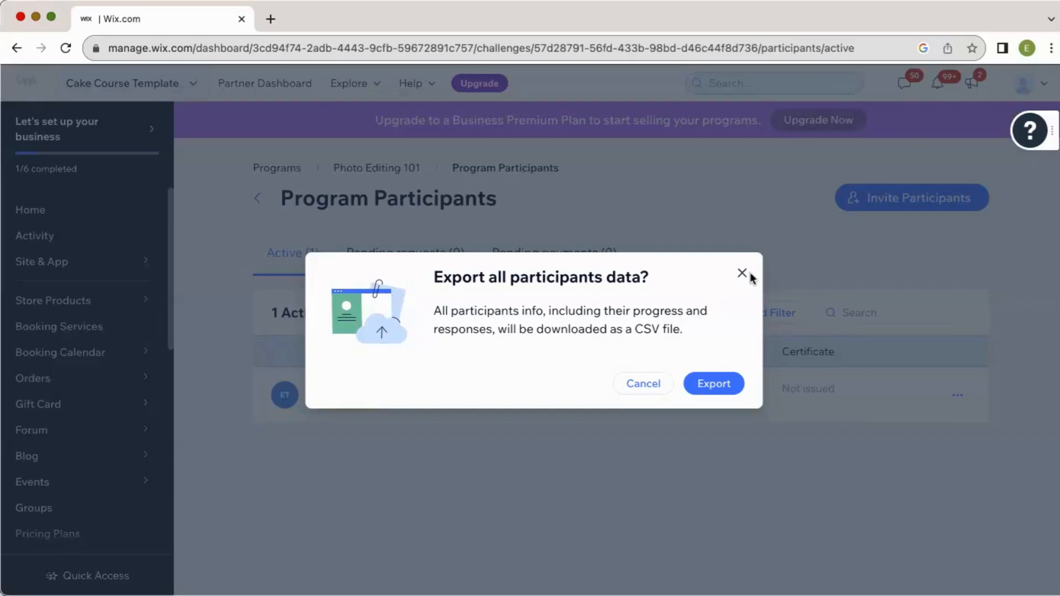
left_click(742, 274)
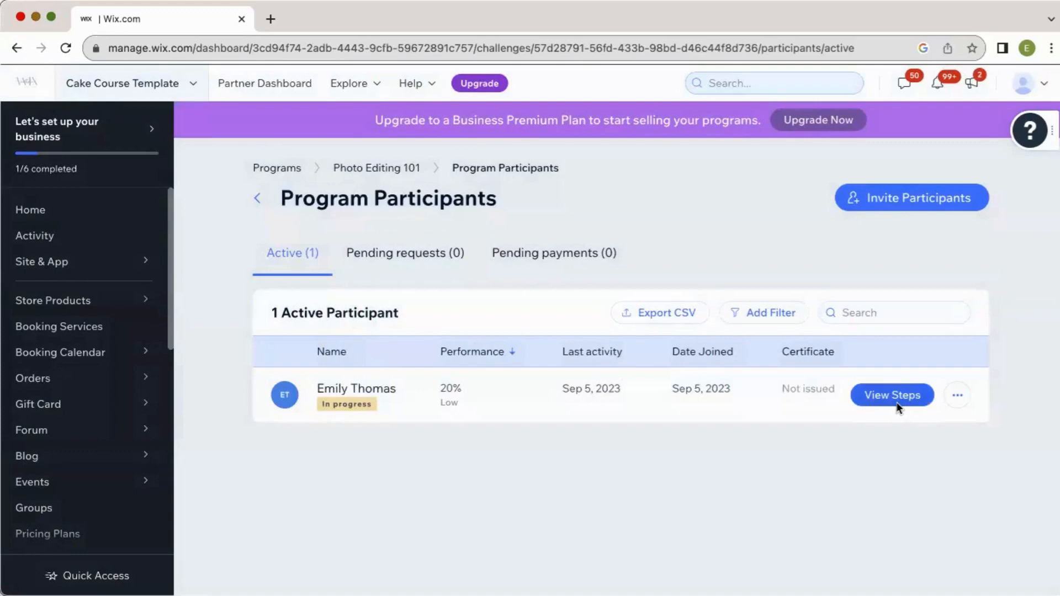
left_click(891, 396)
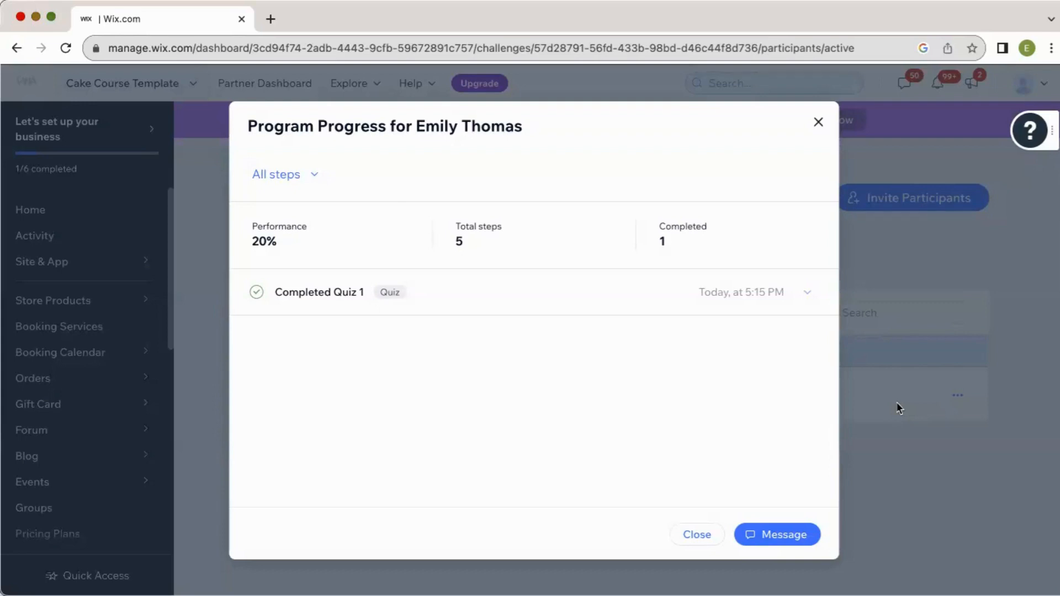
mouse_move(837, 131)
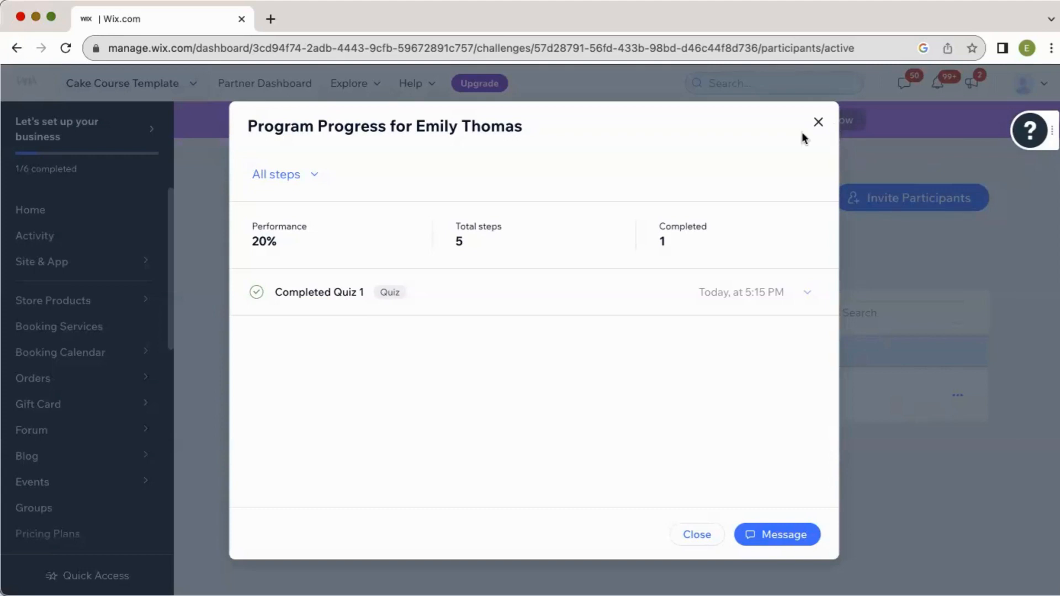
mouse_move(749, 447)
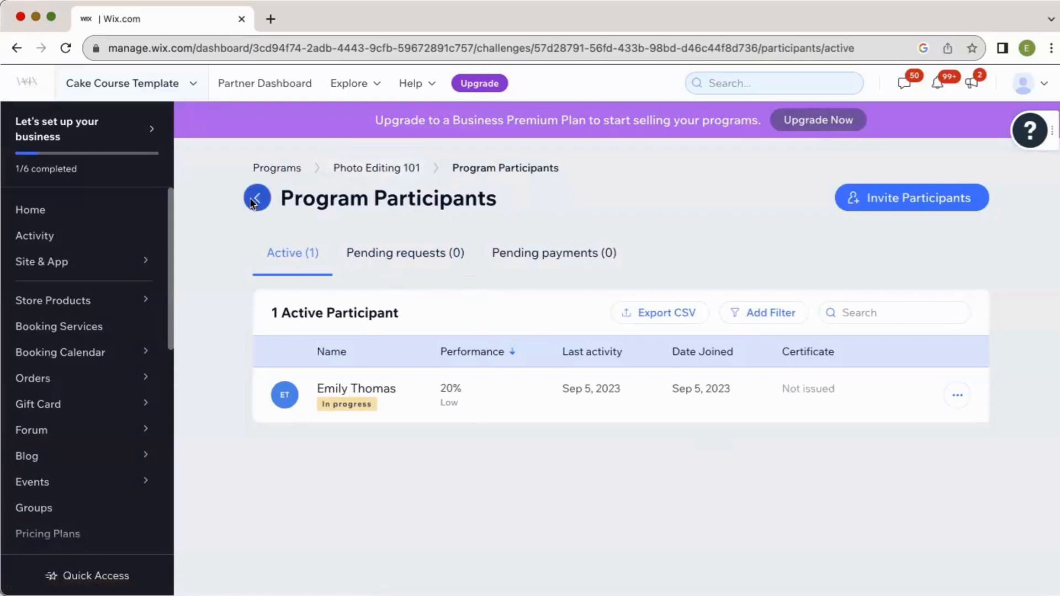
left_click(256, 198)
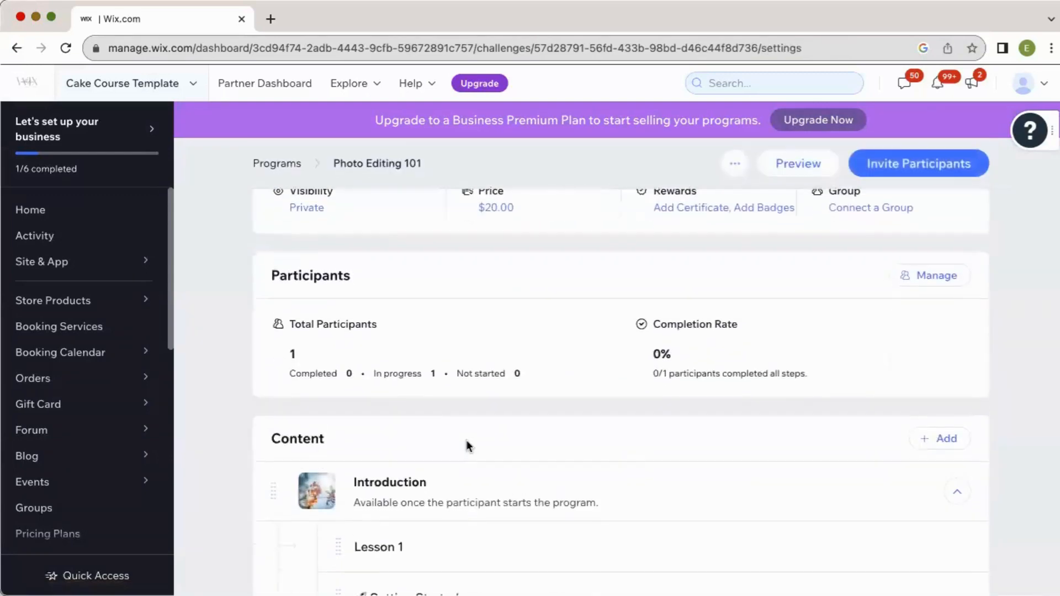
scroll("down", 3)
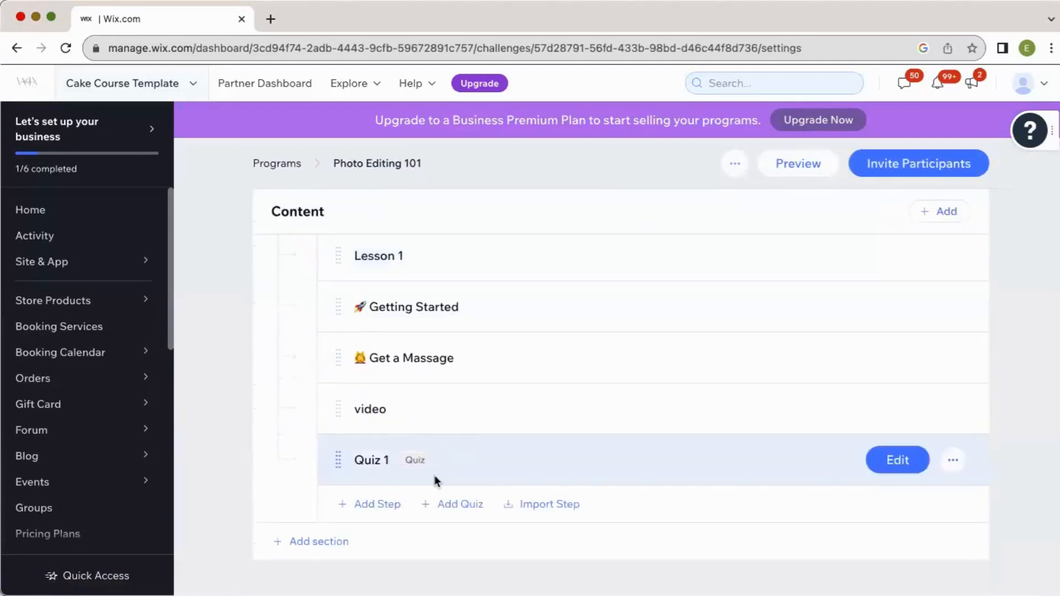